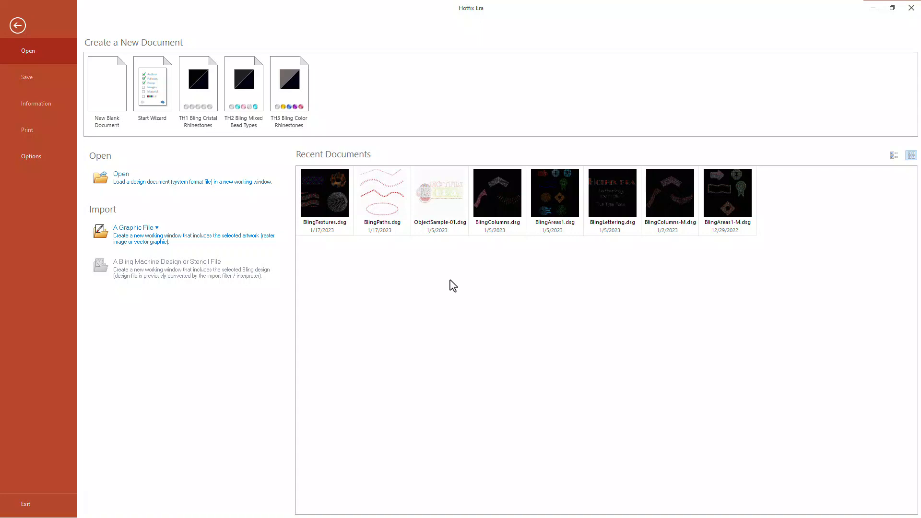
mouse_move(457, 290)
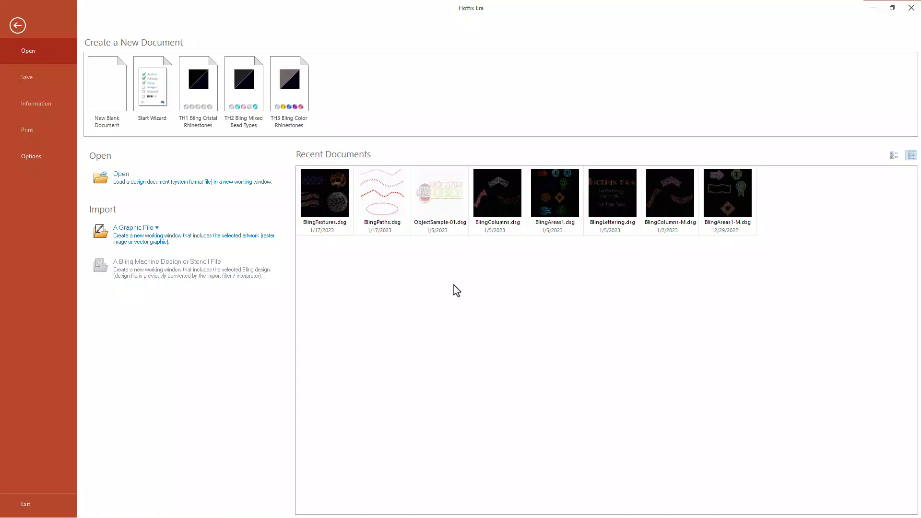
mouse_move(106, 83)
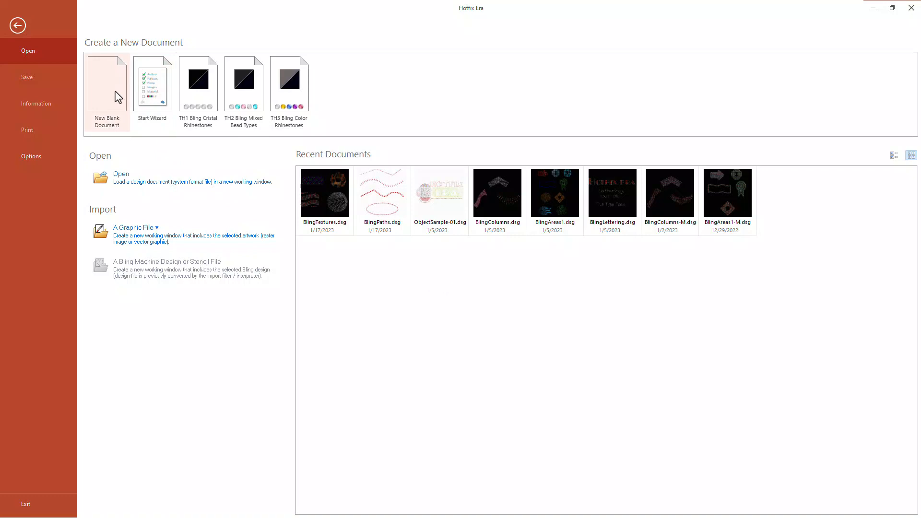
Start a new blank design document, Design1
click(106, 82)
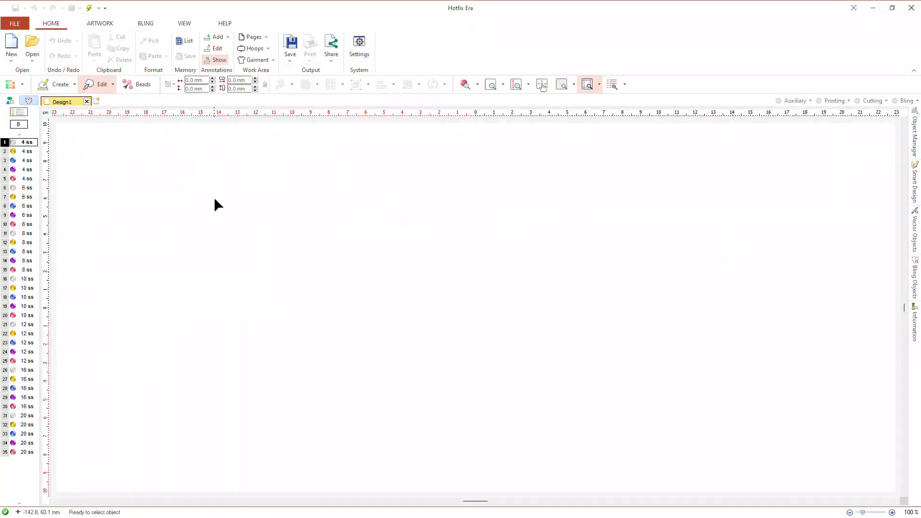
mouse_move(917, 139)
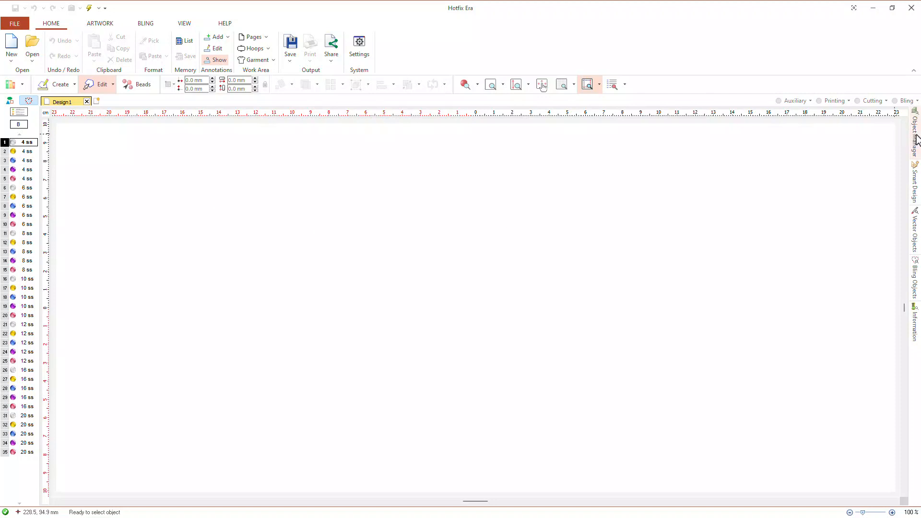
Show the Object Manager and Smart Design panels and the display-mode list
click(916, 123)
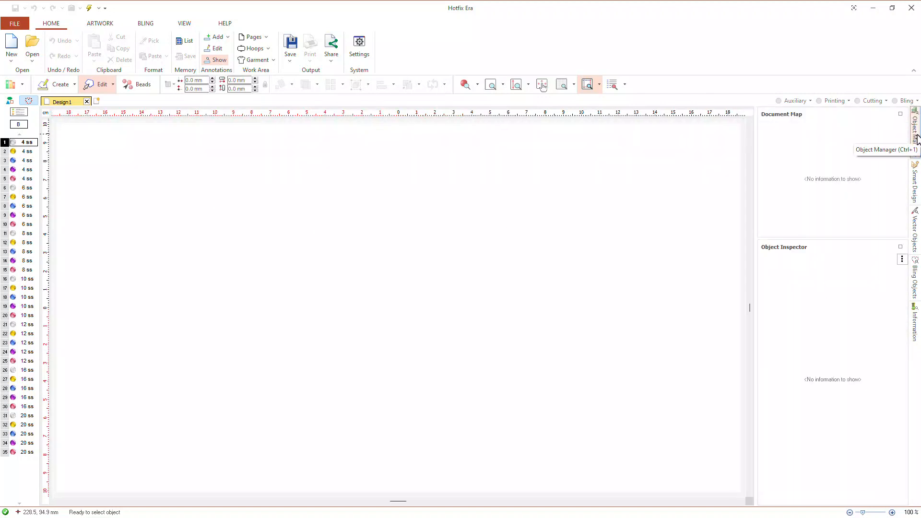
mouse_move(915, 183)
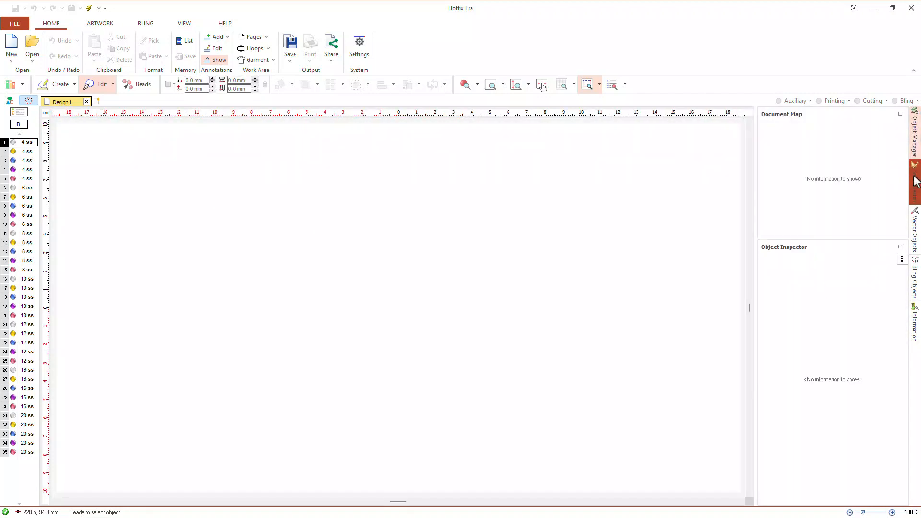
click(145, 23)
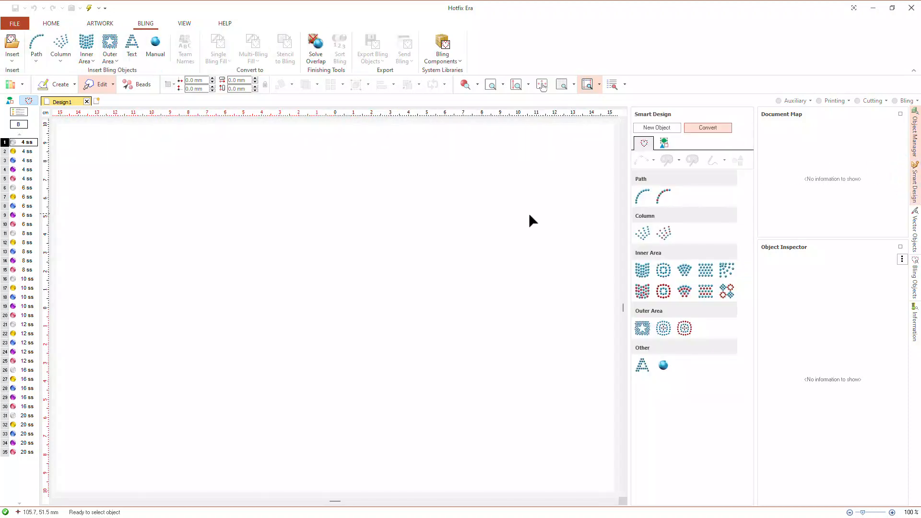
mouse_move(535, 211)
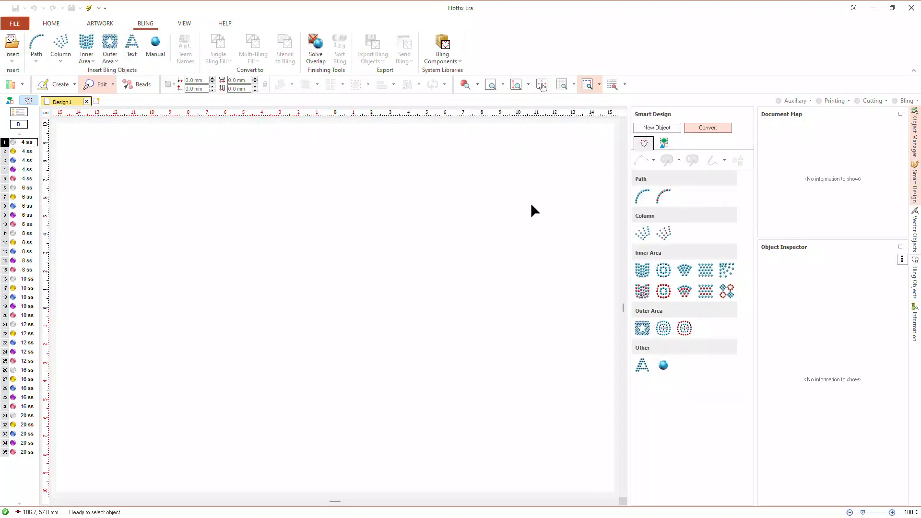
click(612, 85)
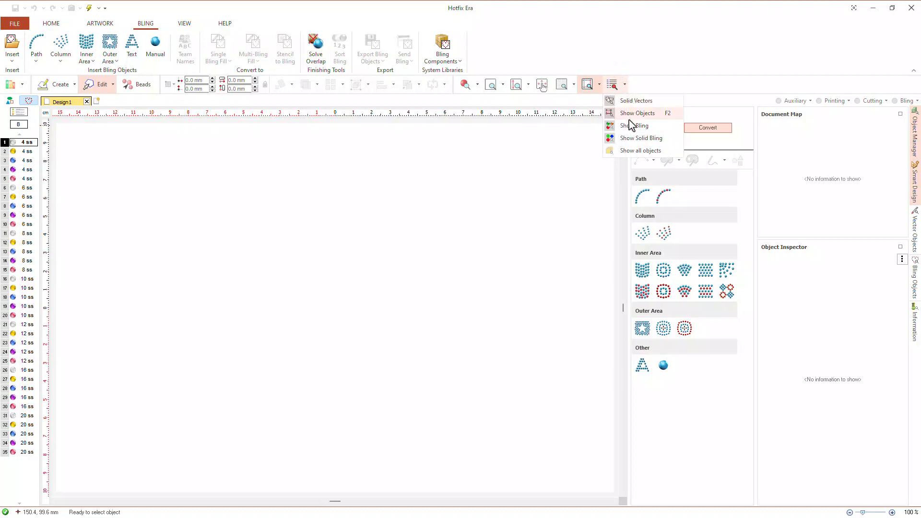
mouse_move(362, 281)
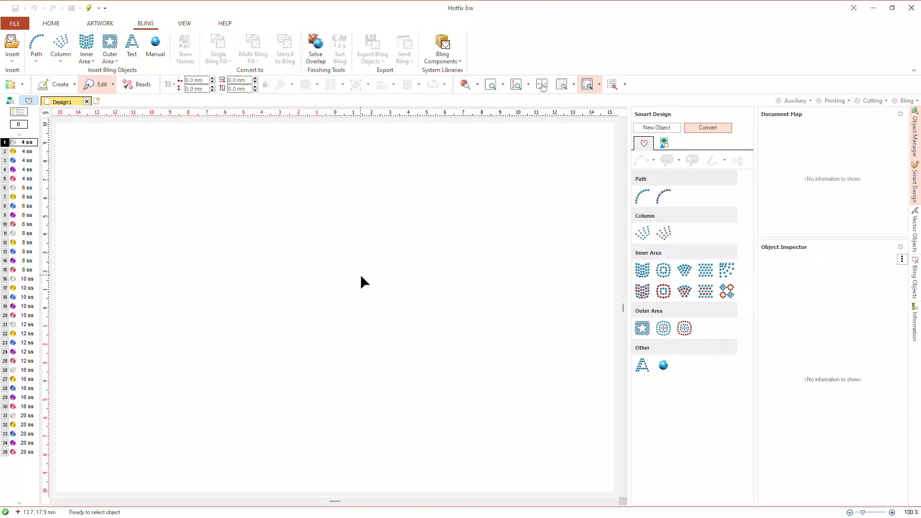
mouse_move(364, 283)
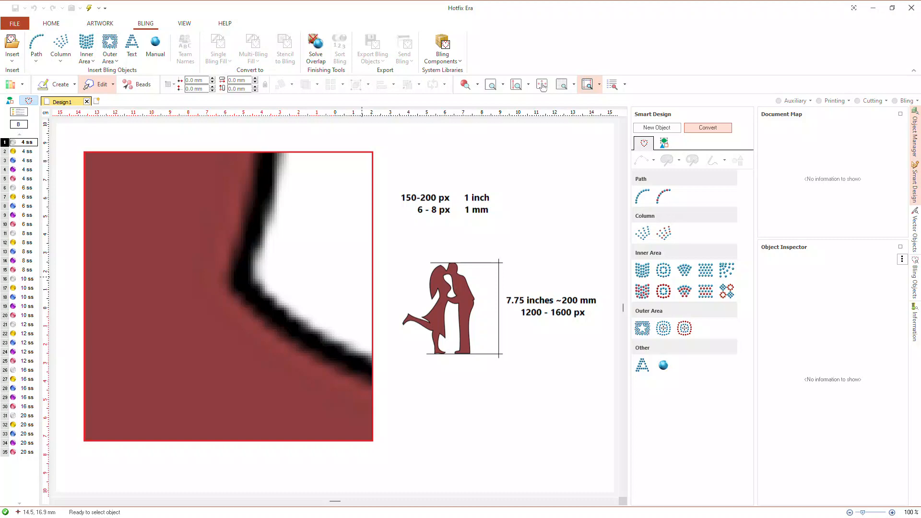
Open the Catalogs window of ready-made designs and artwork
click(51, 23)
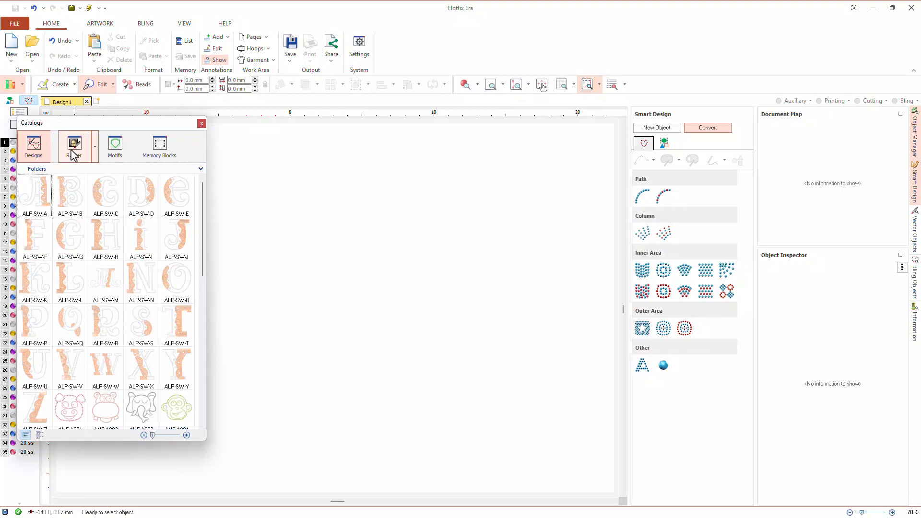
Place the ASR-104 kissing-couple silhouette from the Raster catalog into the design
click(74, 145)
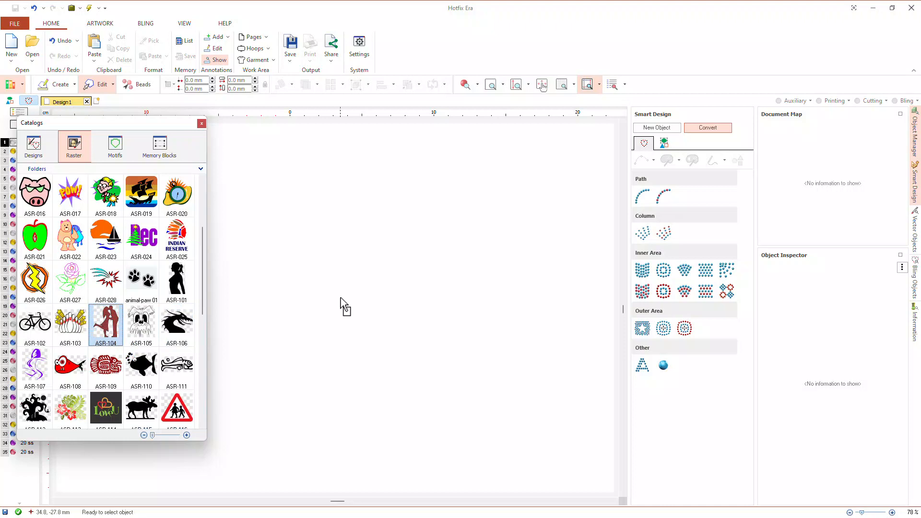
double_click(106, 322)
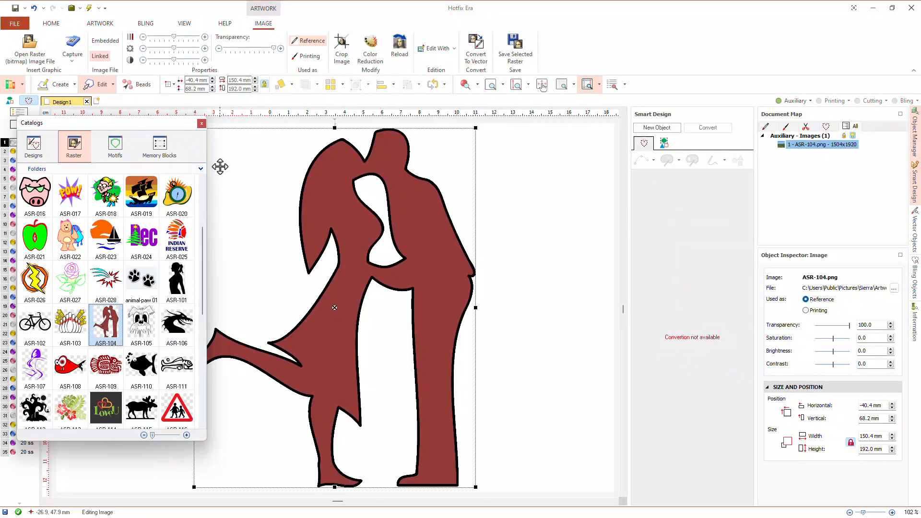
click(202, 124)
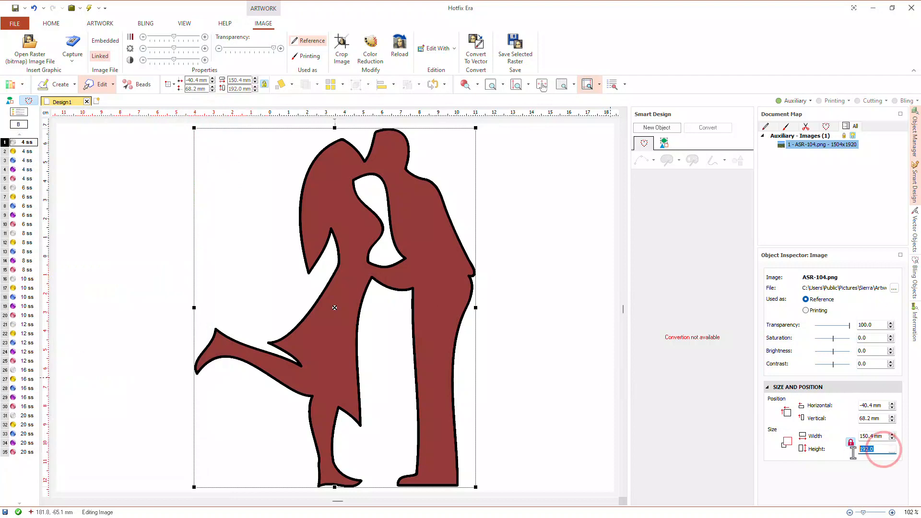
Resize the couple image to 250 mm tall and centre it at the origin
text(250)
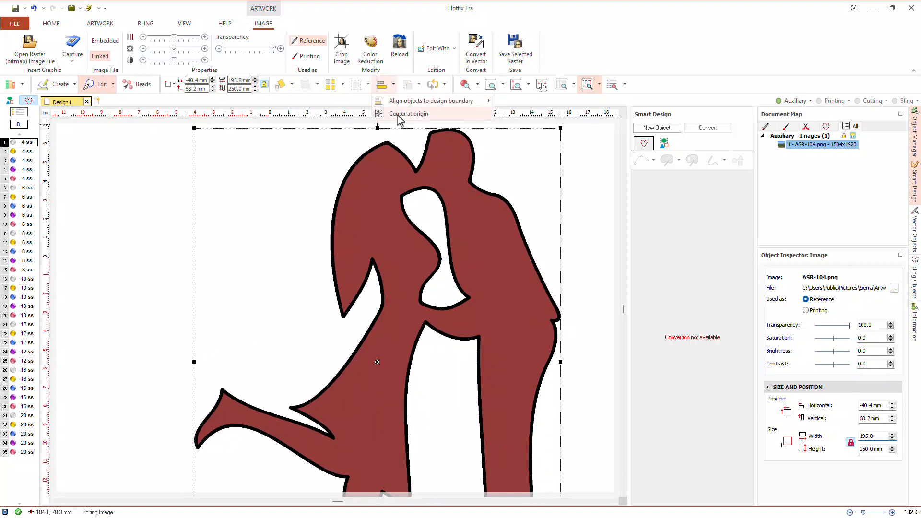
click(516, 84)
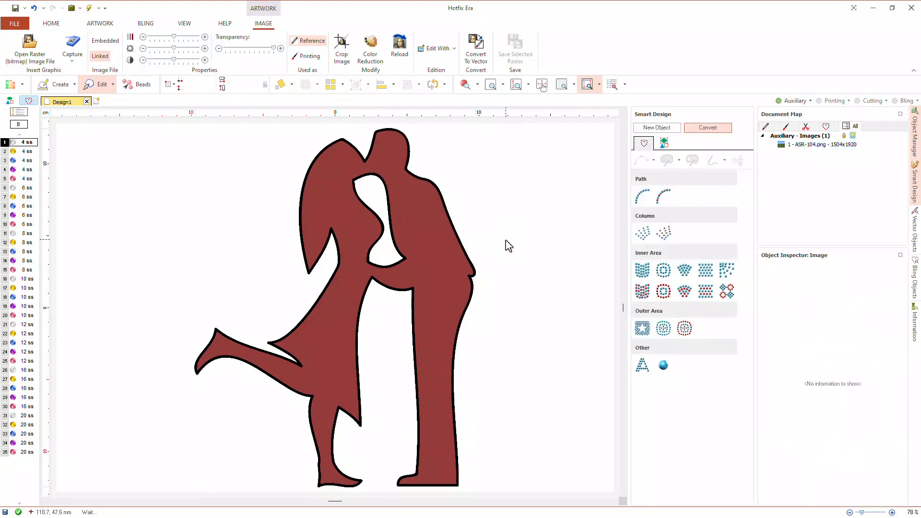
click(51, 23)
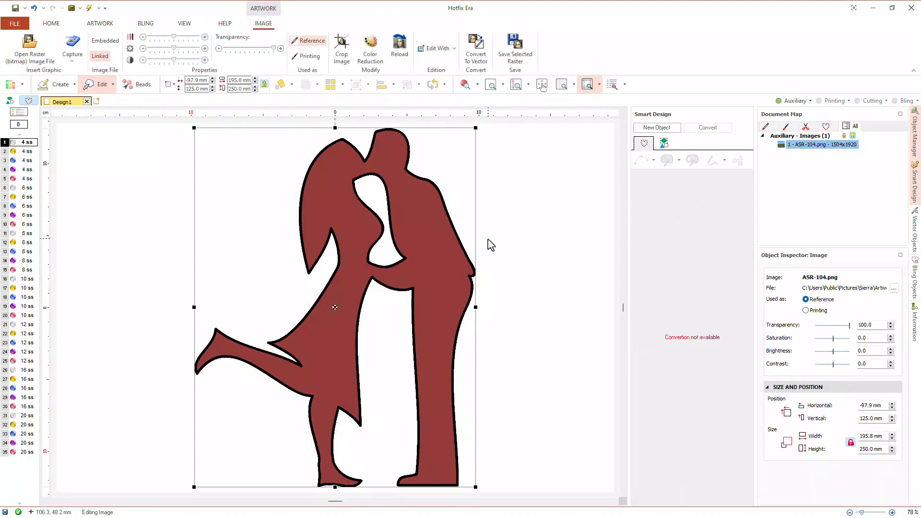
Lock the couple image in the Document Map as a fixed tracing reference
click(51, 23)
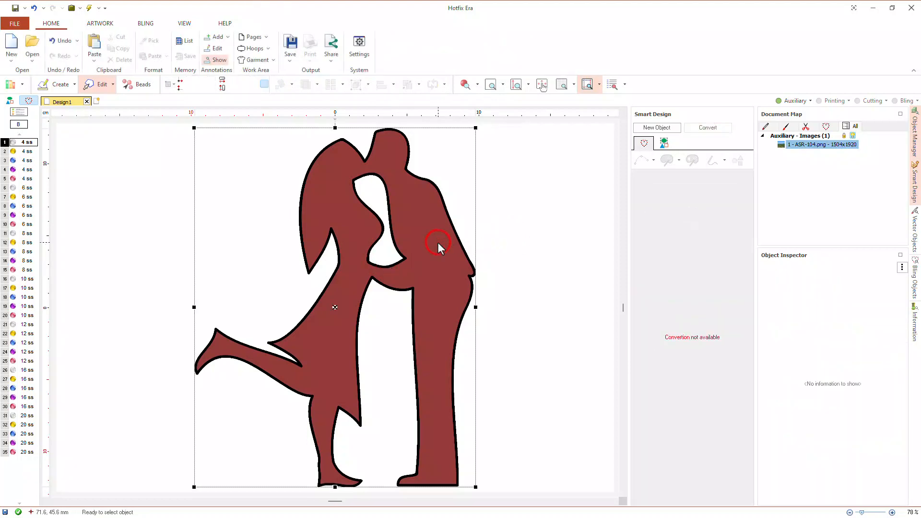
click(811, 101)
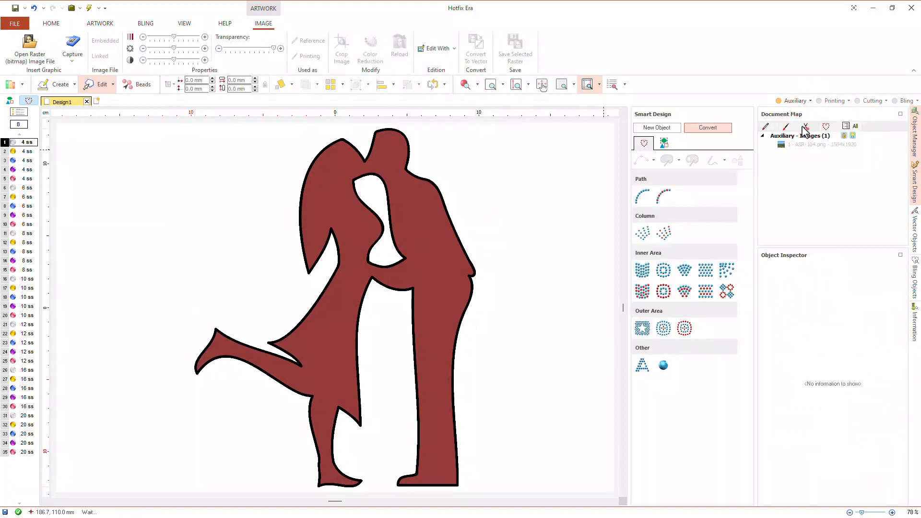
click(51, 23)
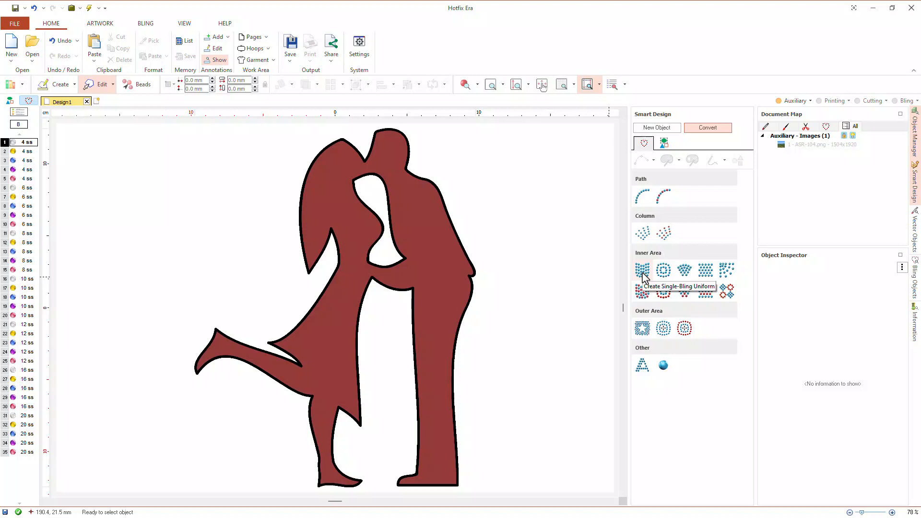
Set a uniform single-bling fill with 0.5 border margin using the purple 4 ss rhinestone
click(642, 271)
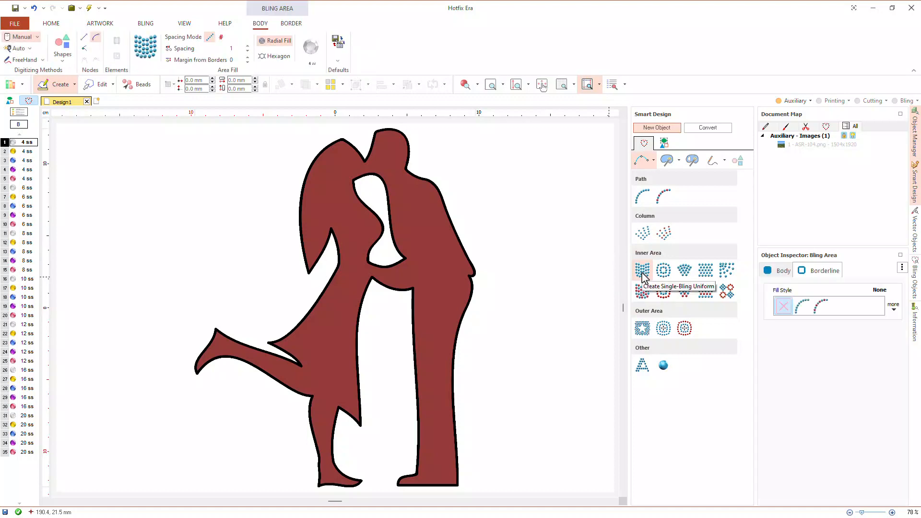
mouse_move(667, 161)
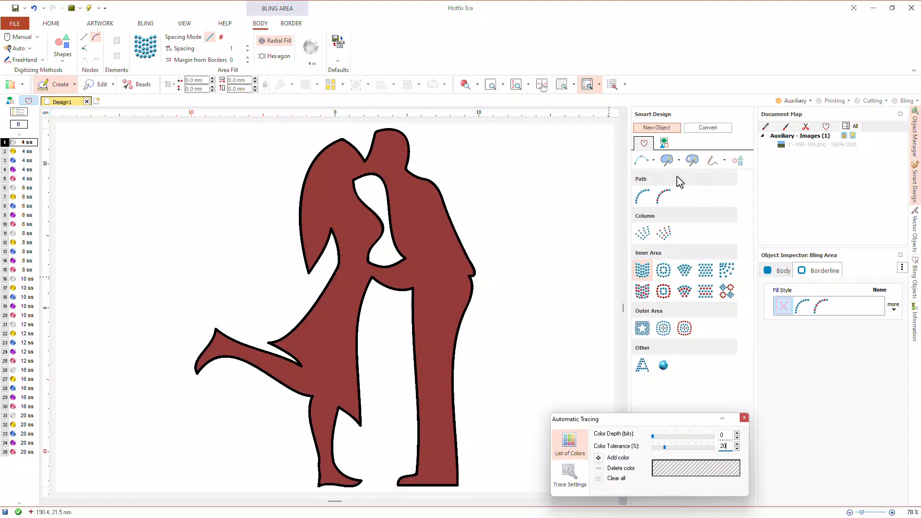
mouse_move(233, 53)
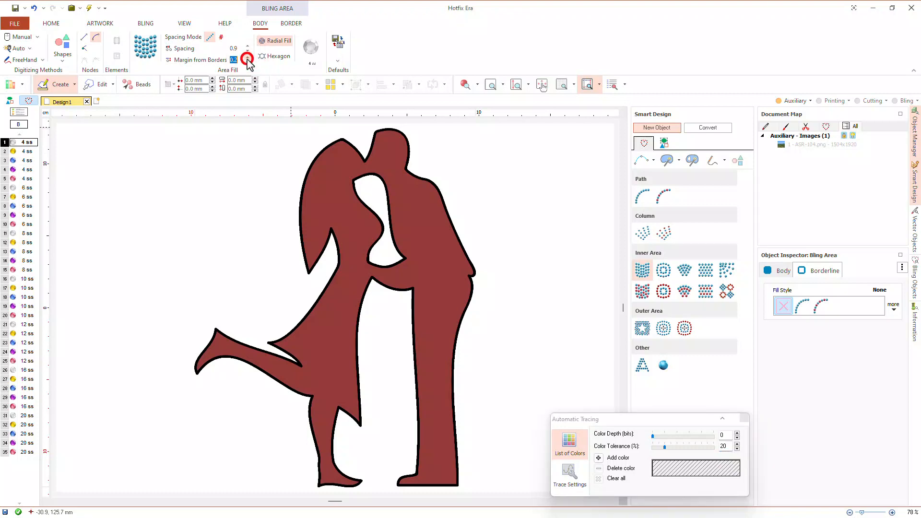
click(247, 57)
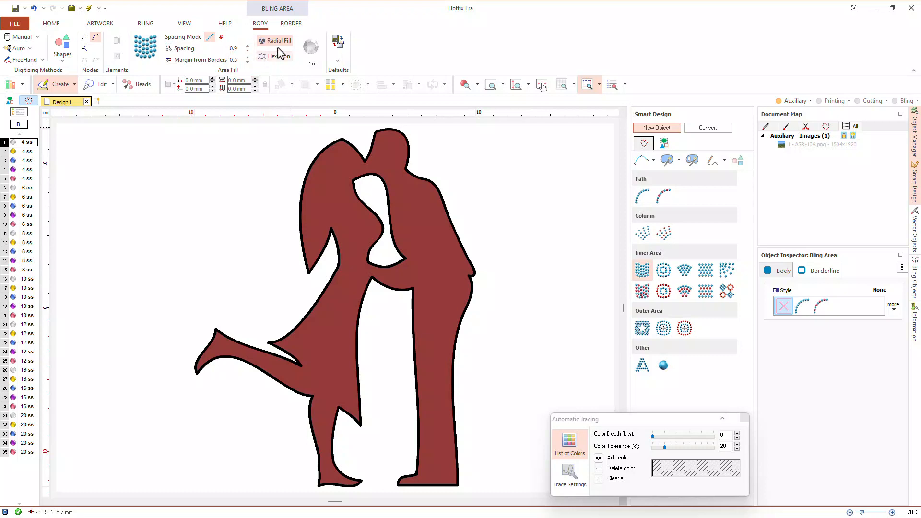
click(311, 49)
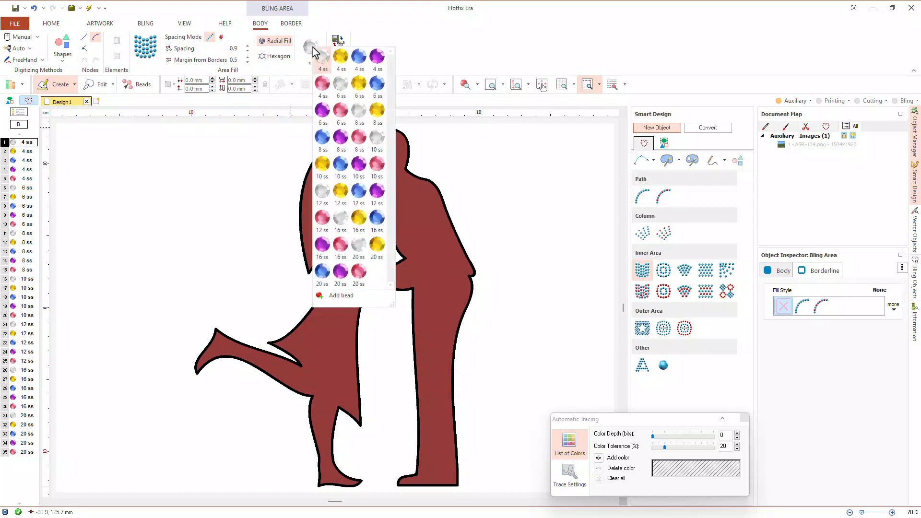
click(322, 56)
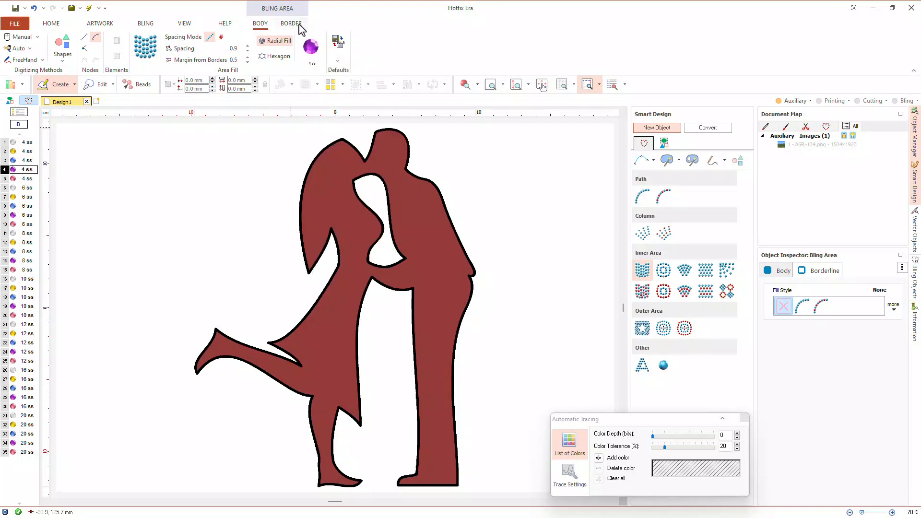
Give the border an outline fill of clear 4 ss rhinestones at 0.9 mm spacing
click(291, 24)
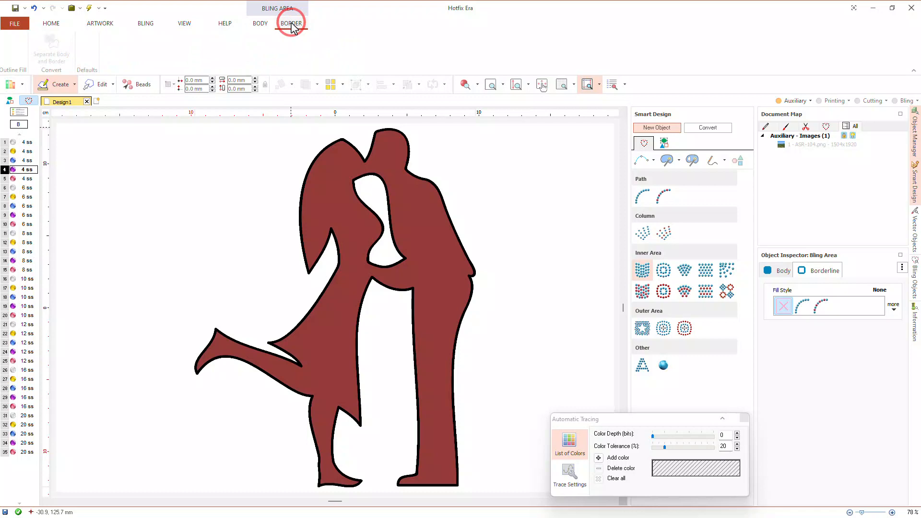
click(291, 23)
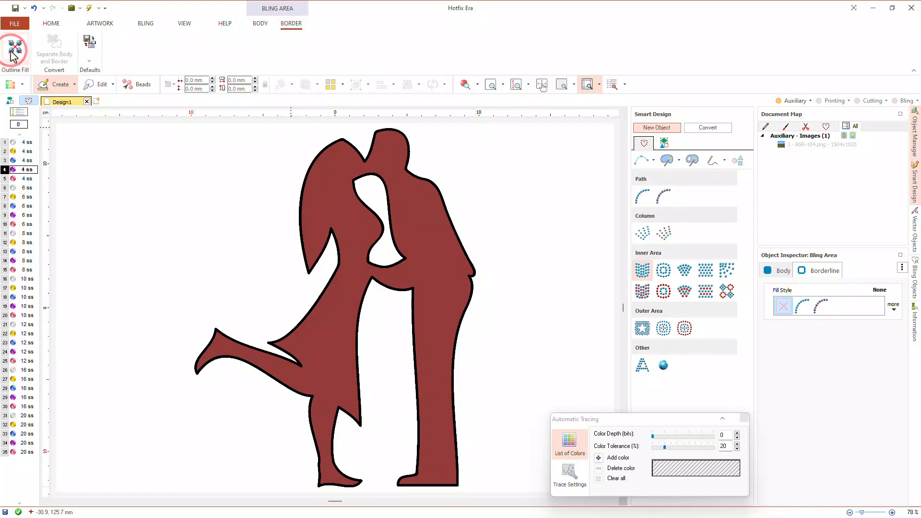
click(15, 50)
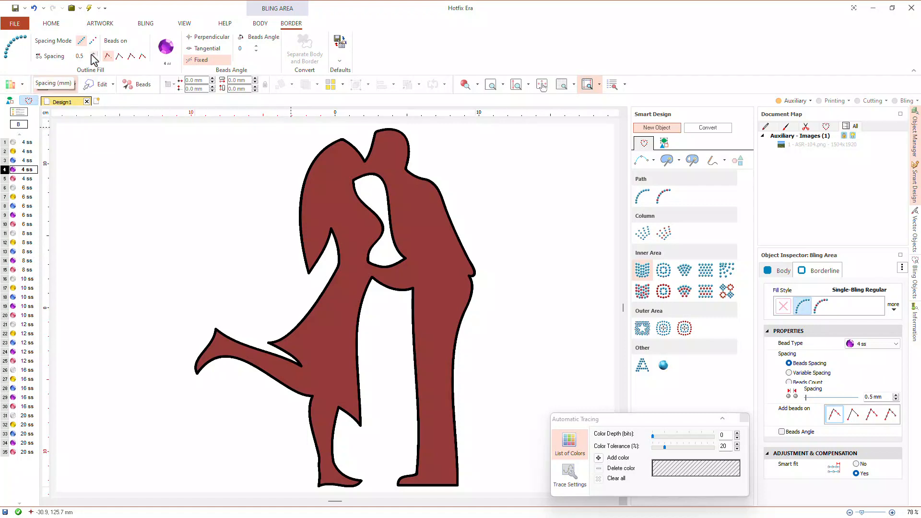
click(79, 55)
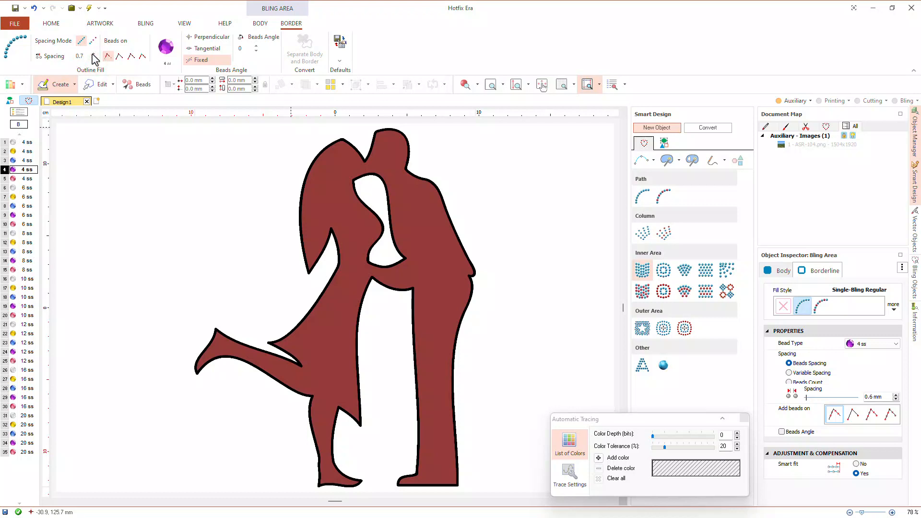
click(107, 56)
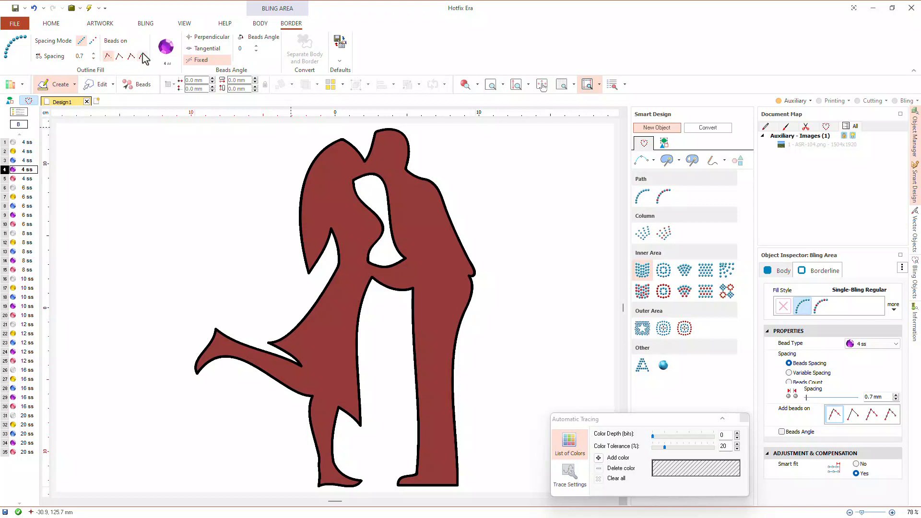
click(166, 48)
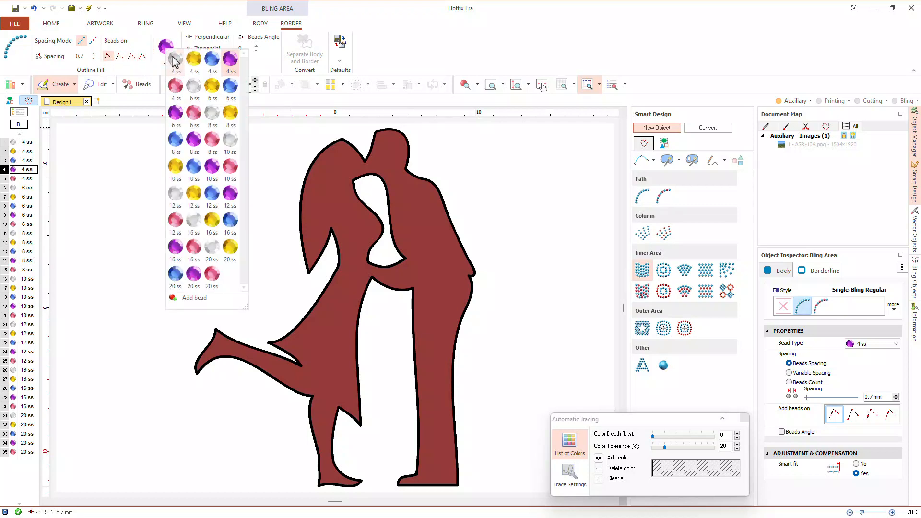
click(175, 59)
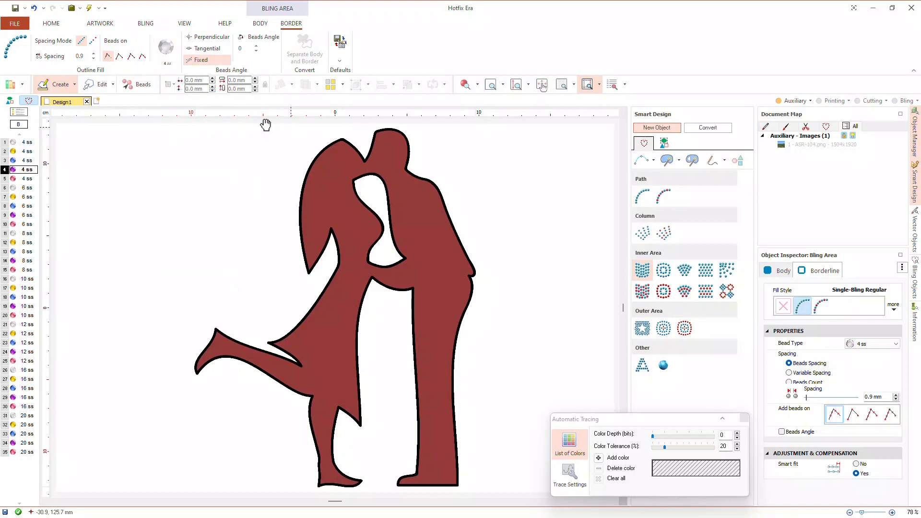
mouse_move(417, 207)
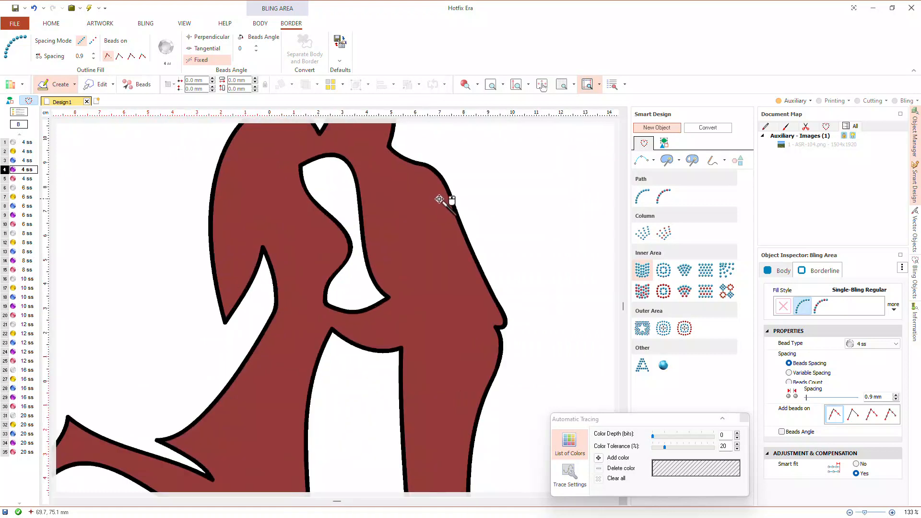
Auto-trace the silhouette's outer edge and raise the tracing expansion/compression step to 1.0 mm
click(440, 199)
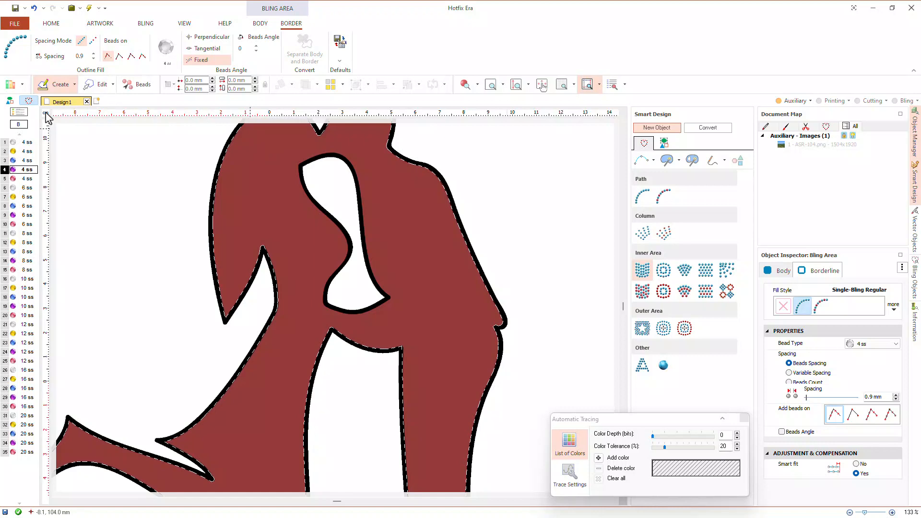
right_click(47, 116)
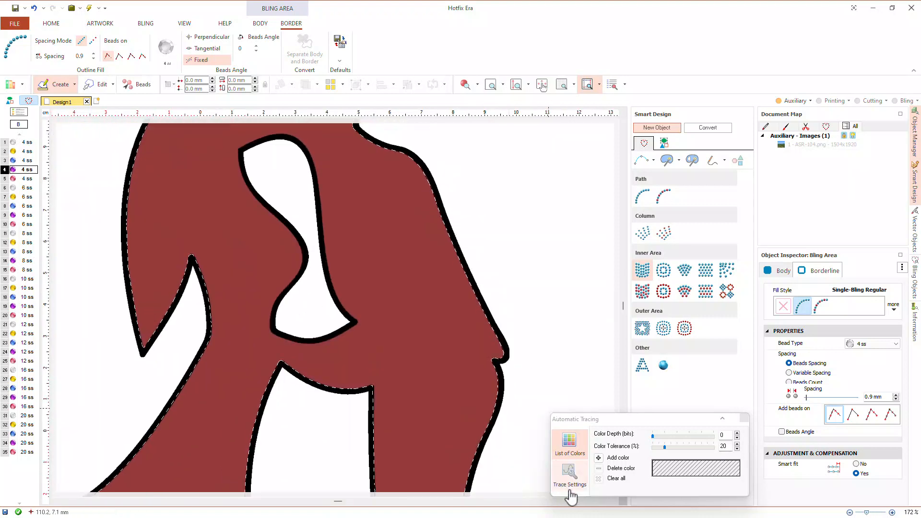
click(569, 473)
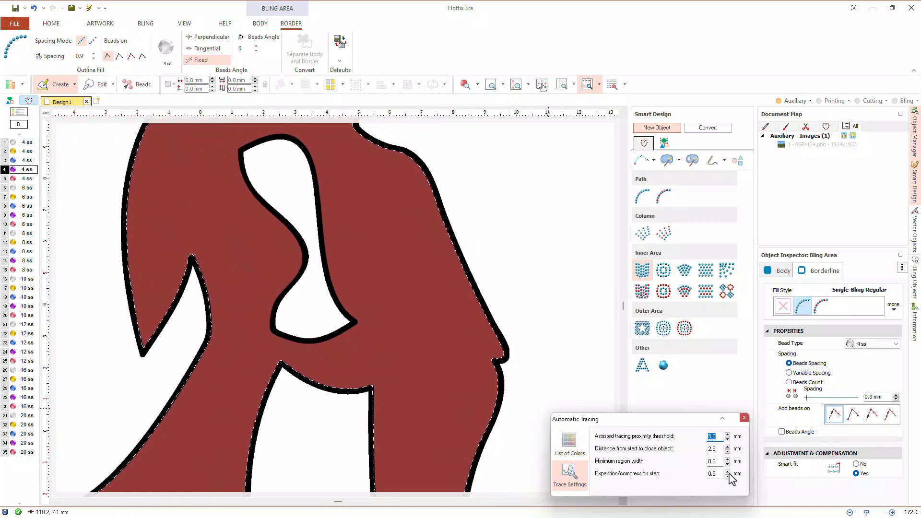
click(727, 471)
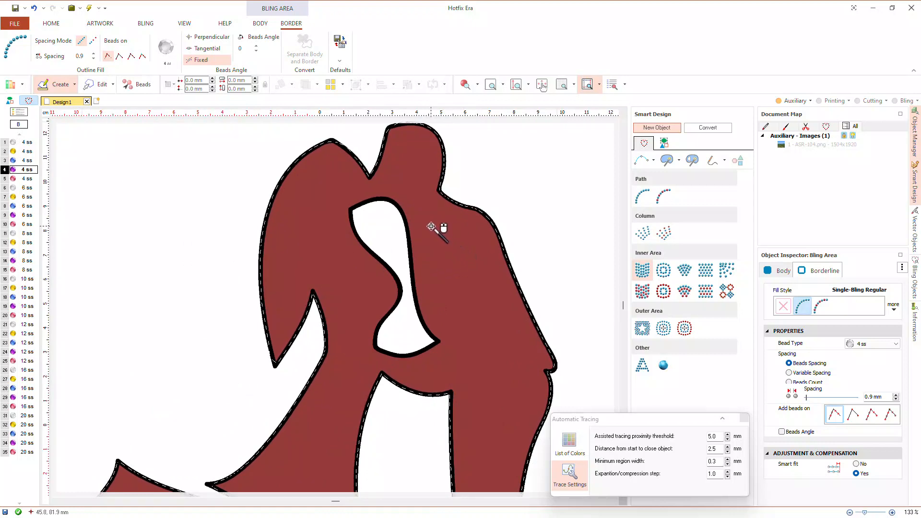
Complete the traced outline as a closed bling-area shape via the radial menu
right_click(432, 229)
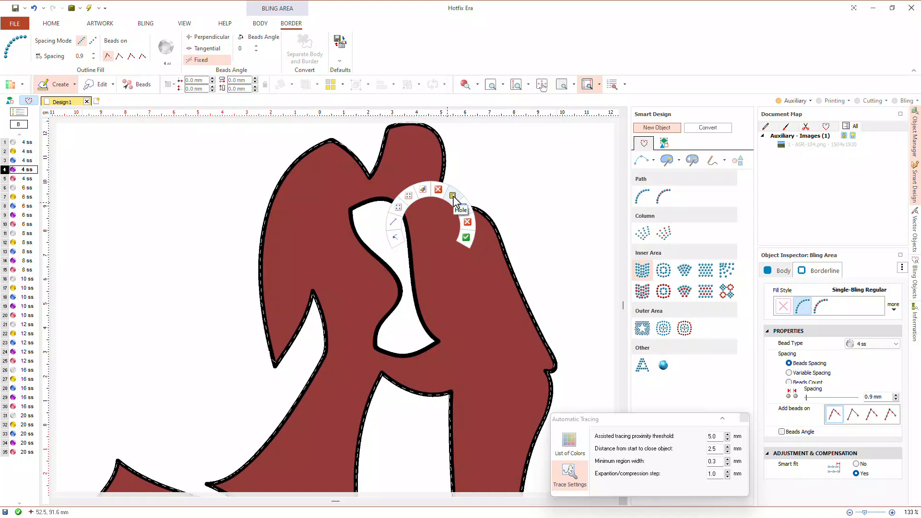
click(465, 238)
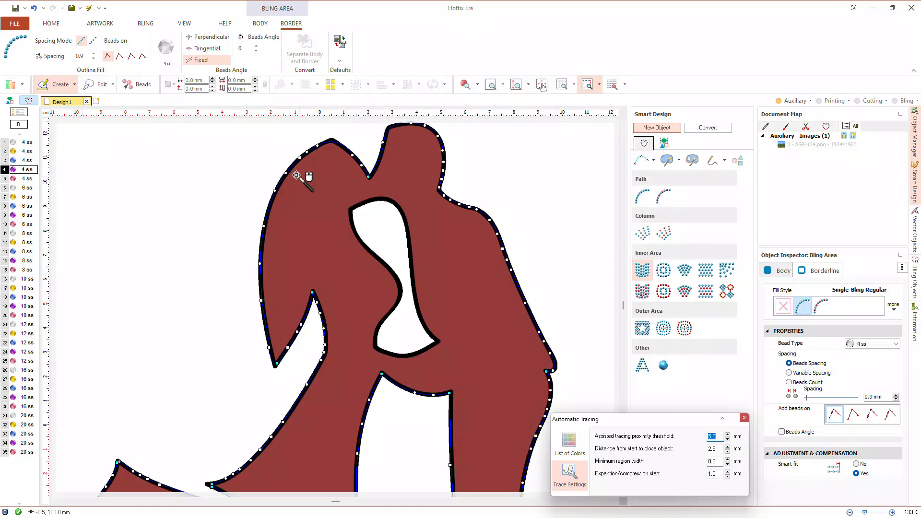
mouse_move(305, 221)
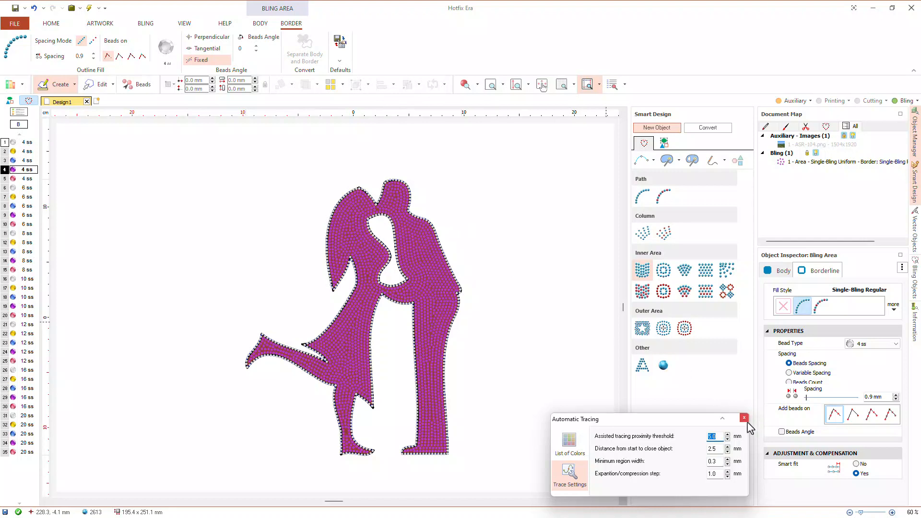
Hide the auxiliary tracing image and preview the purple rhinestone couple on a black background
click(745, 419)
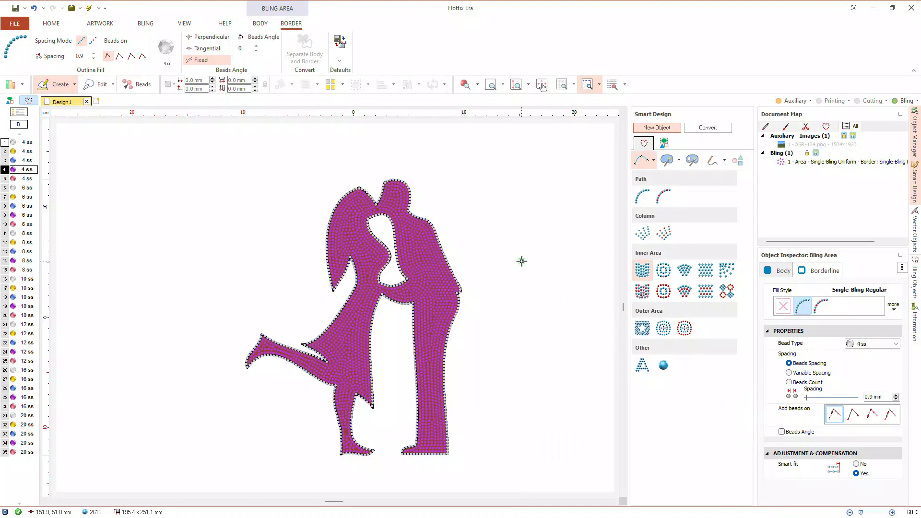
click(466, 85)
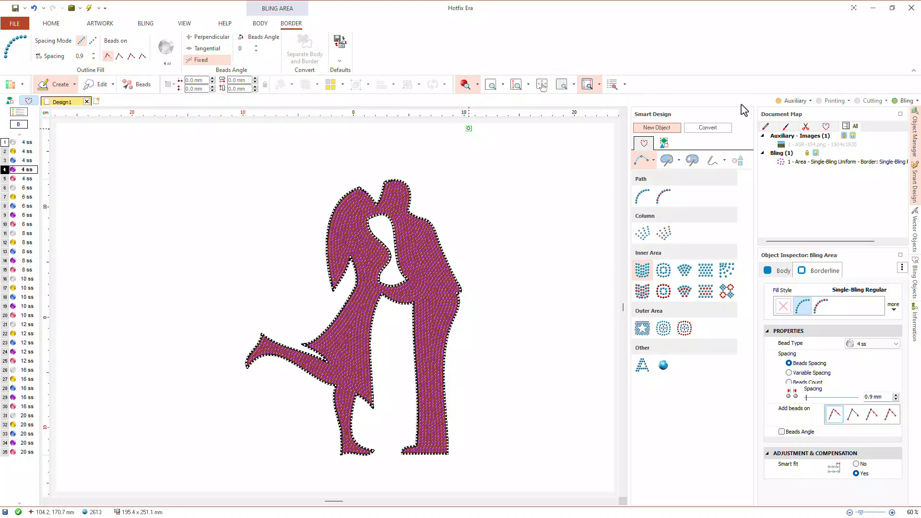
click(796, 101)
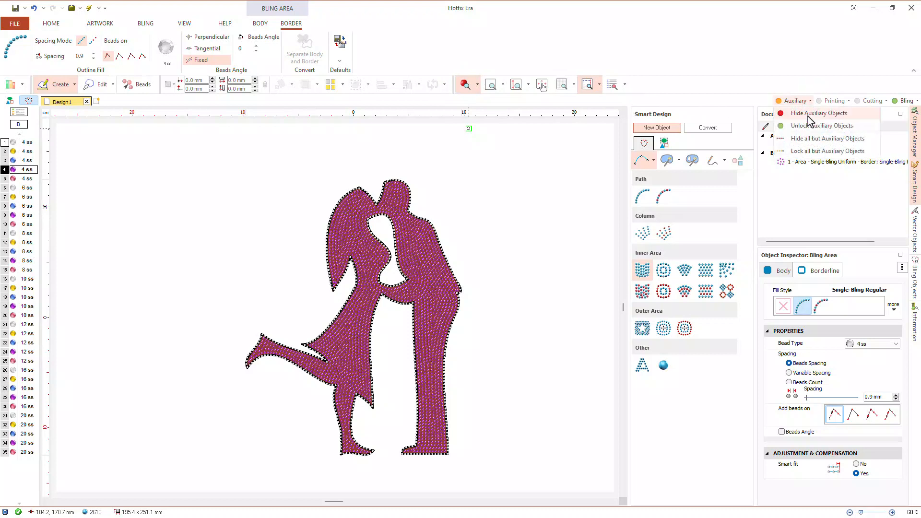
click(819, 114)
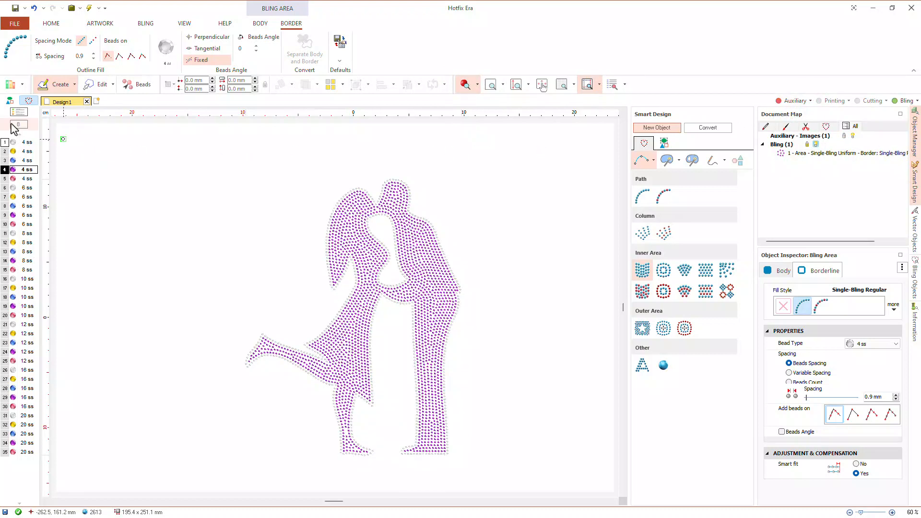
click(17, 124)
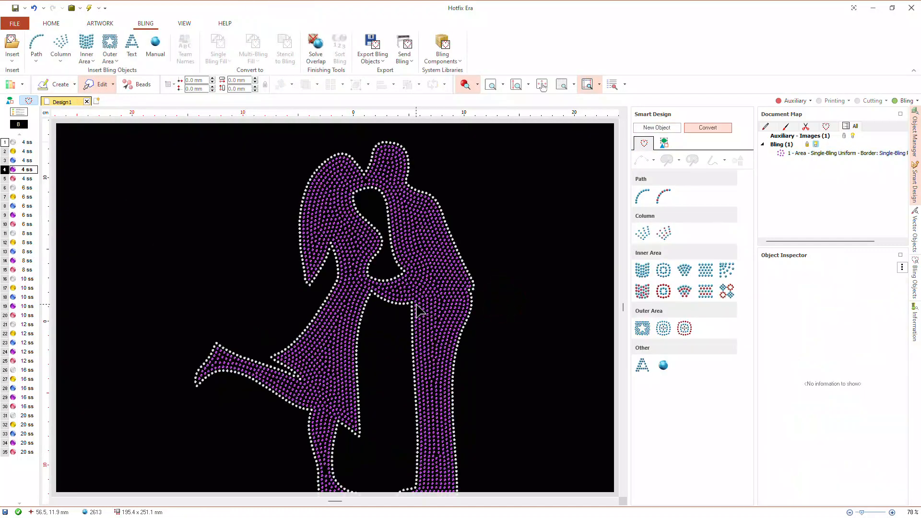
scroll(down, 3)
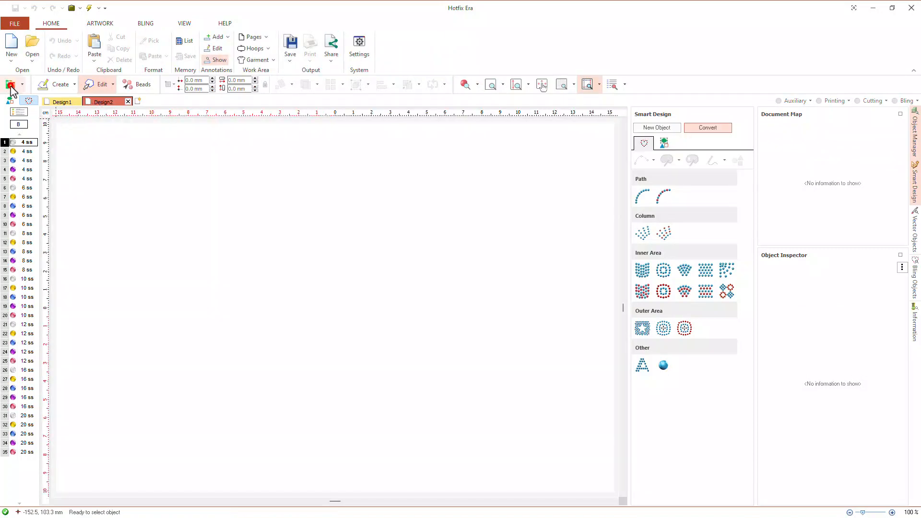
Resize the bicycle image to 220.0 mm wide with proportions locked, height following to 126.7 mm
click(9, 85)
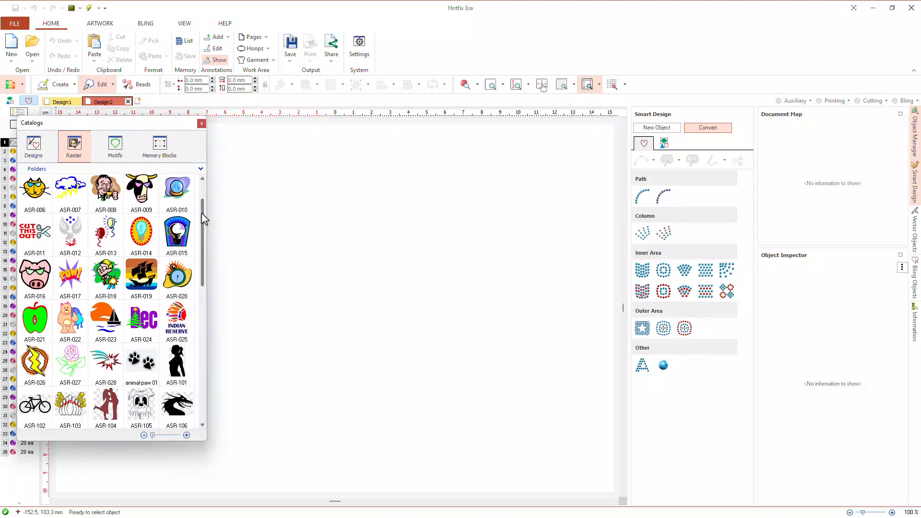
scroll(down, 3)
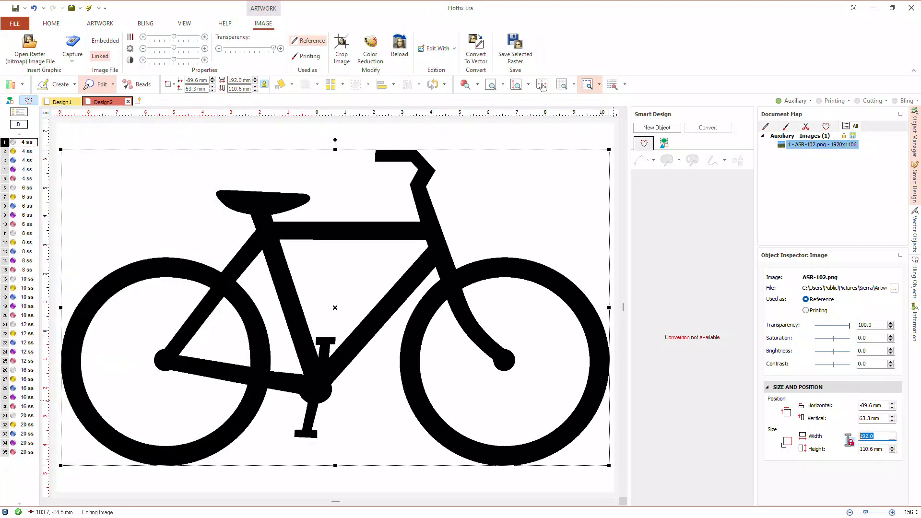
text(220.0)
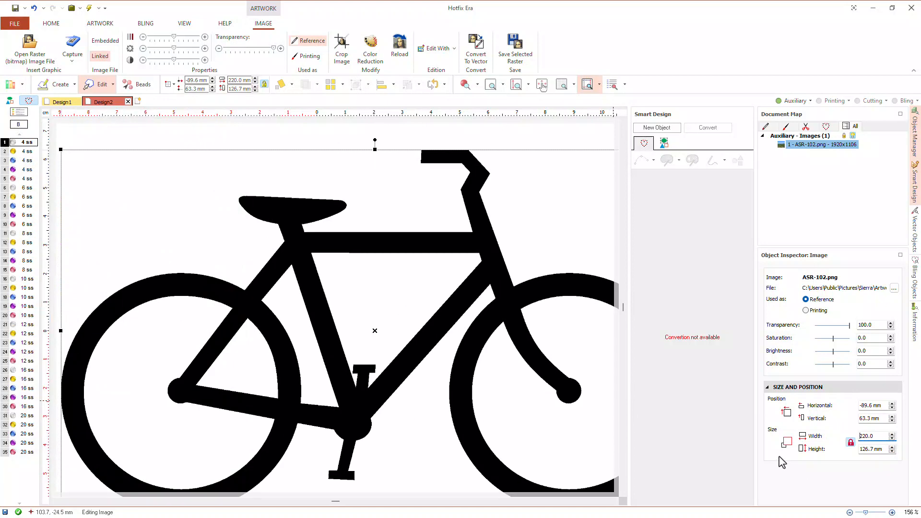
click(381, 84)
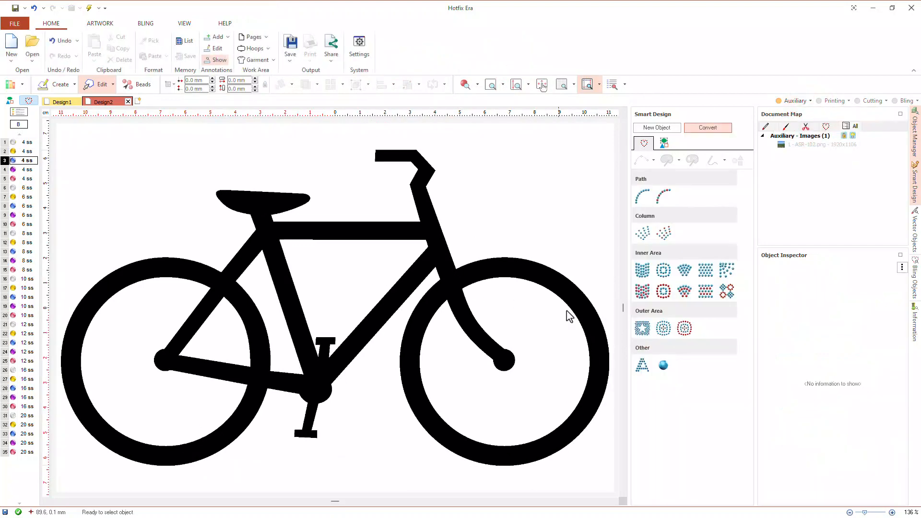
Start a multi-ring Outer Area object traced with Auto Complete at 0.9 spacing
click(685, 329)
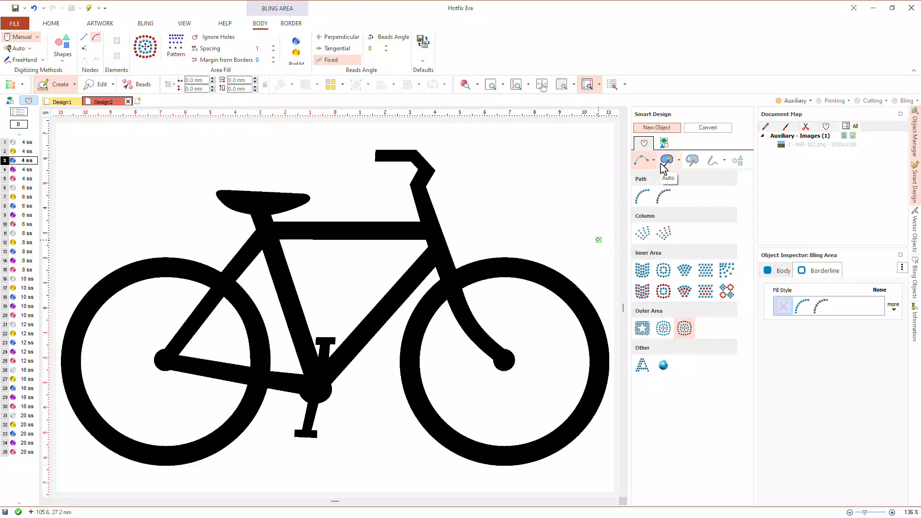
mouse_move(667, 171)
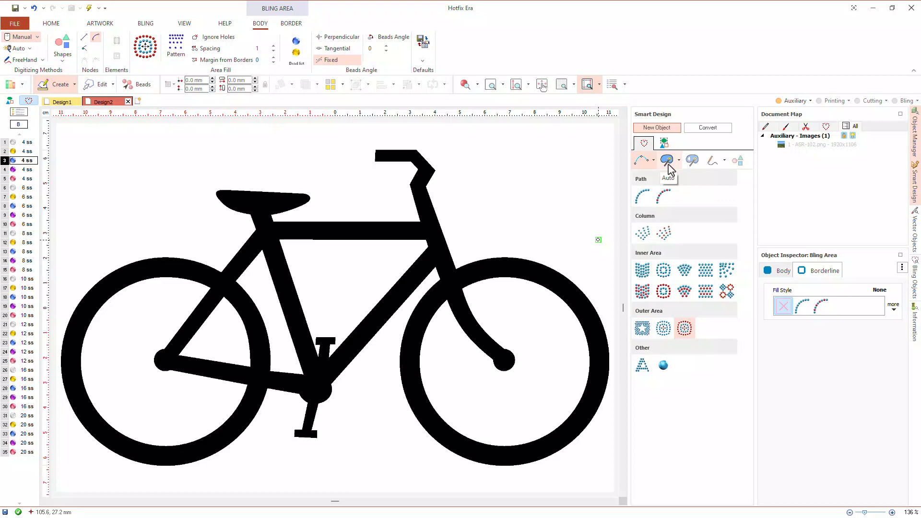
mouse_move(671, 172)
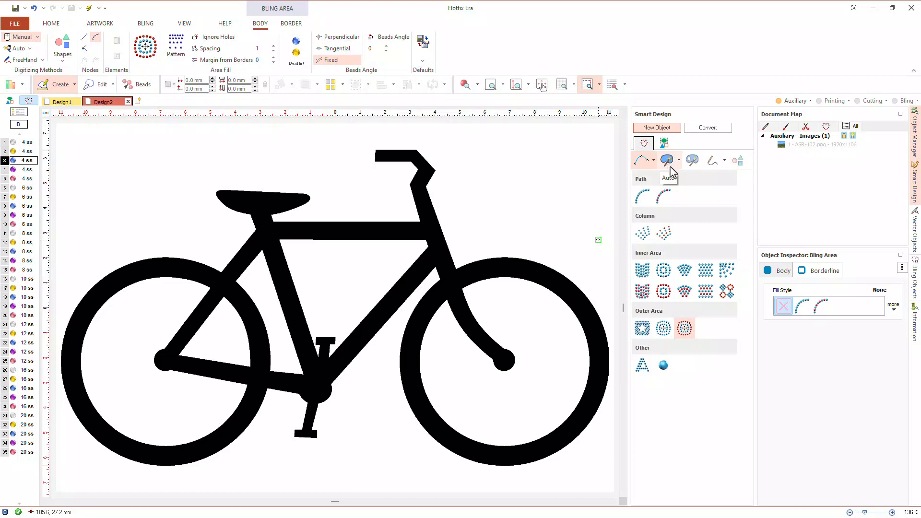
mouse_move(693, 161)
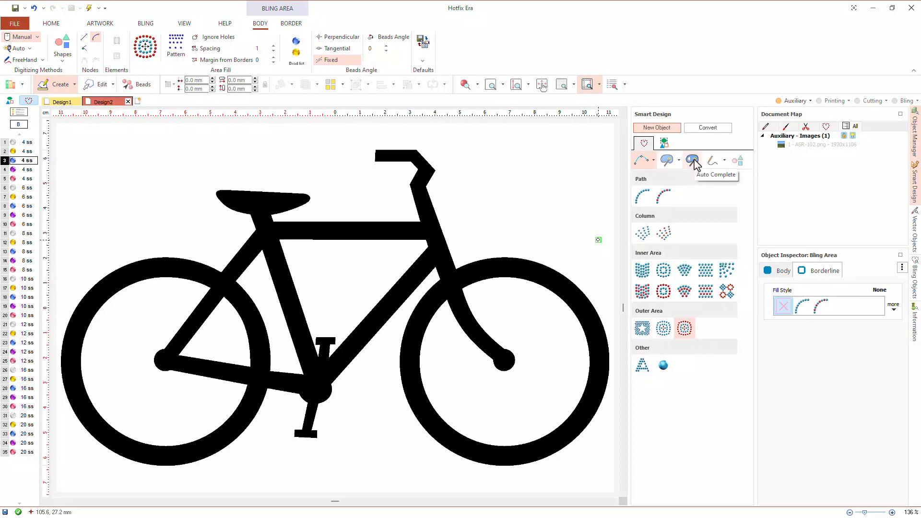
click(691, 160)
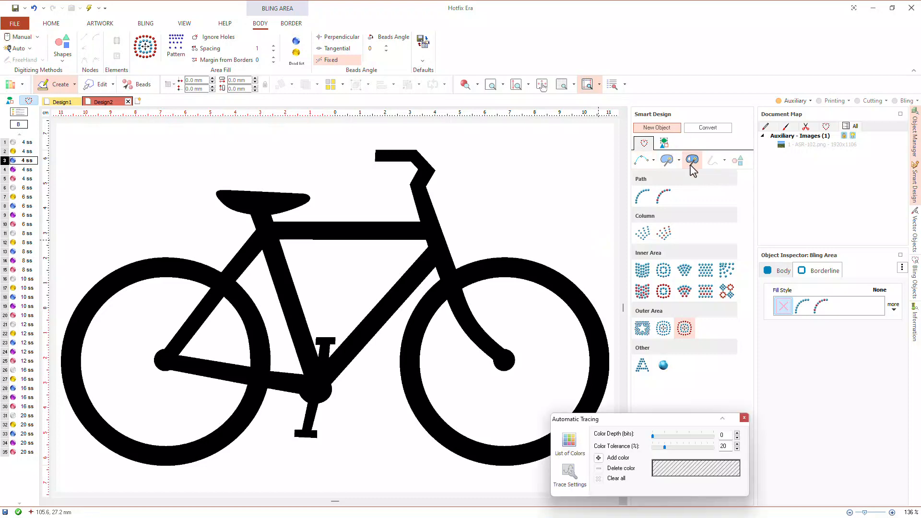
mouse_move(385, 264)
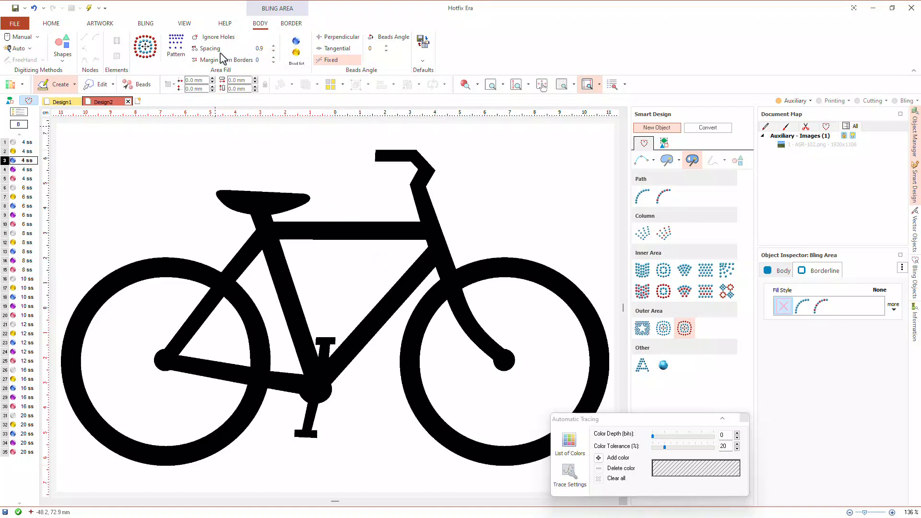
mouse_move(257, 63)
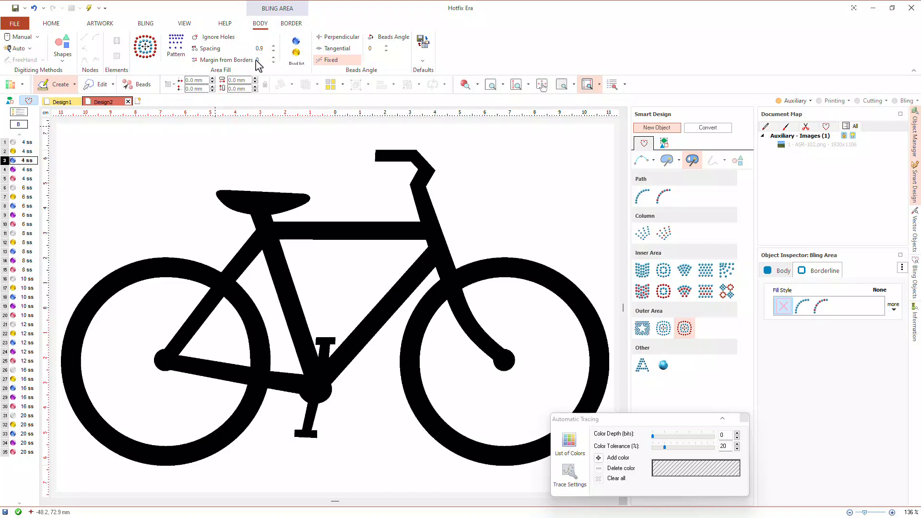
click(174, 47)
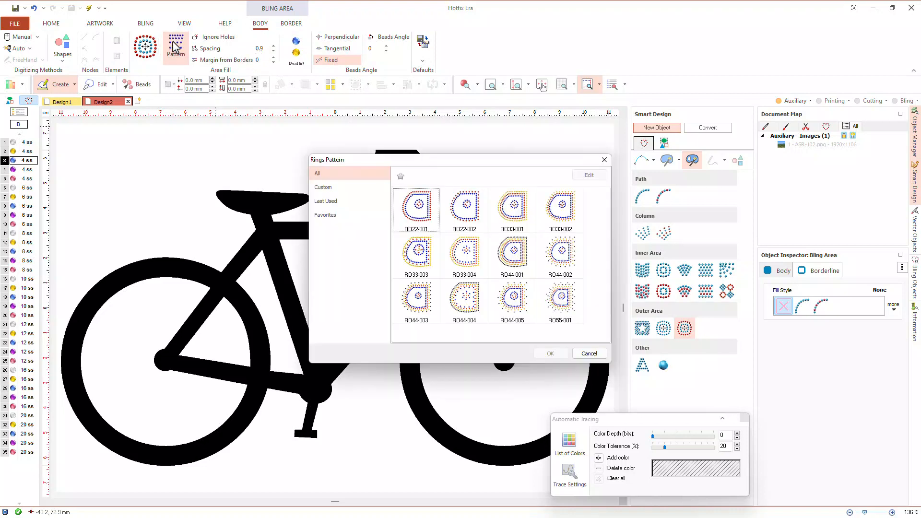
mouse_move(322, 187)
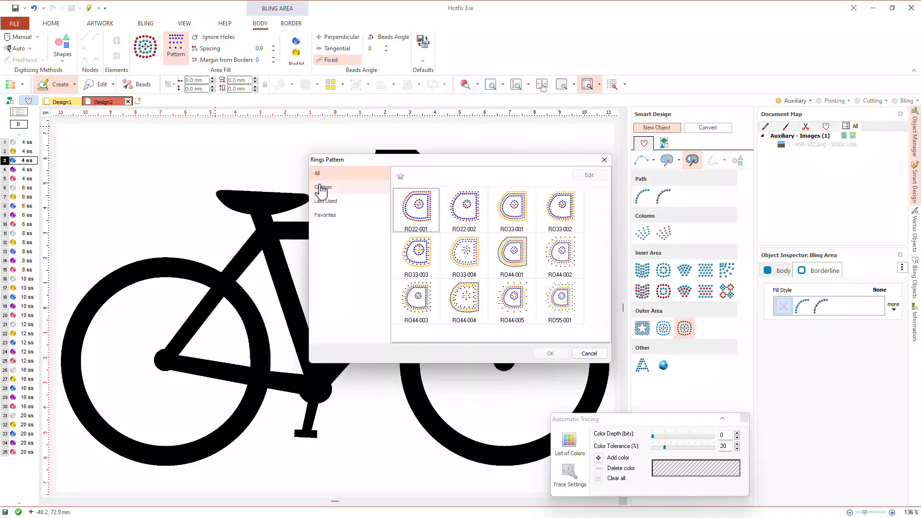
Choose a Custom rings pattern with 3 rings separated by 0.0, 1.0 and 1.5 mm
click(323, 187)
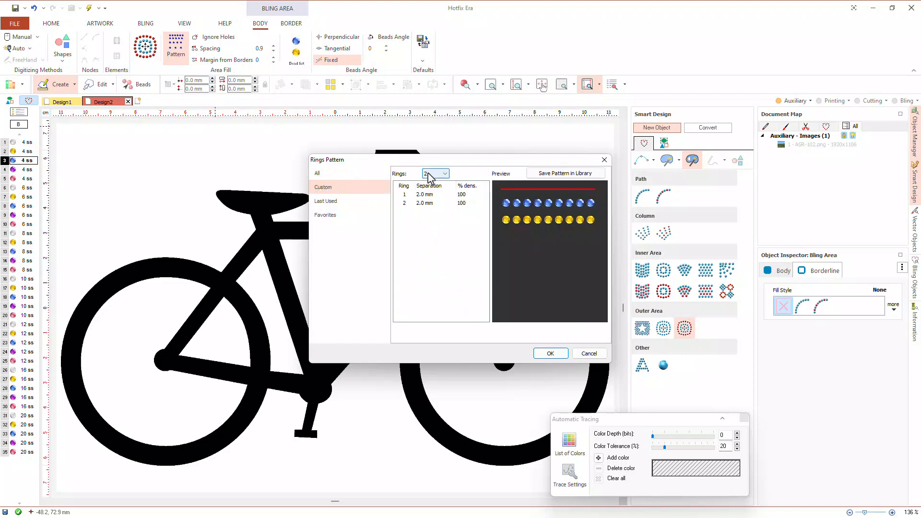
click(445, 174)
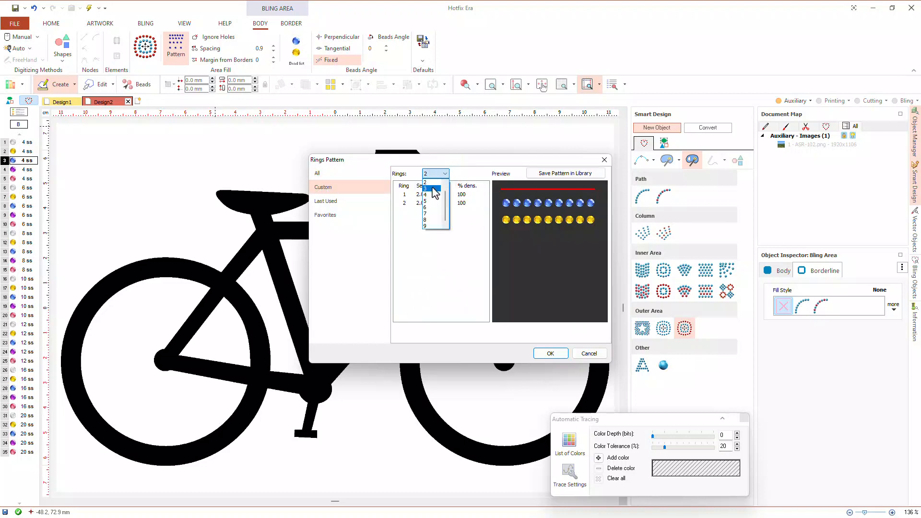
click(425, 192)
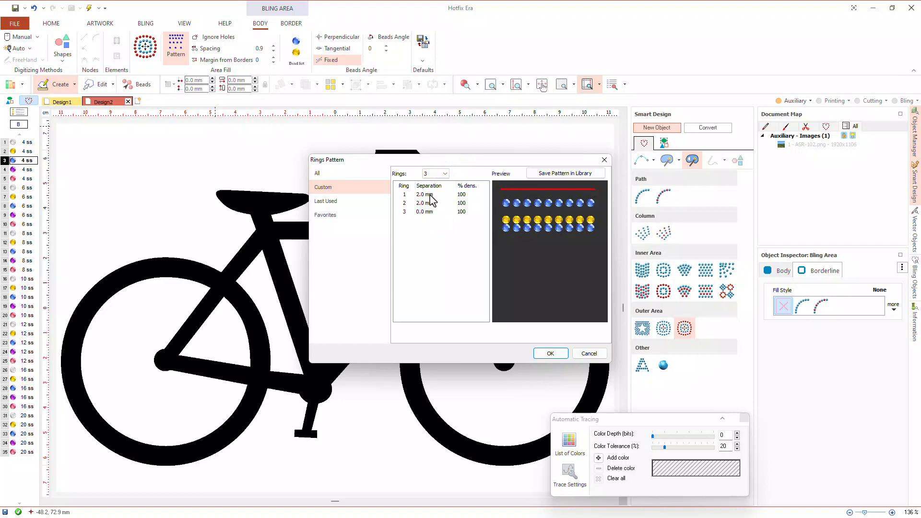
click(429, 203)
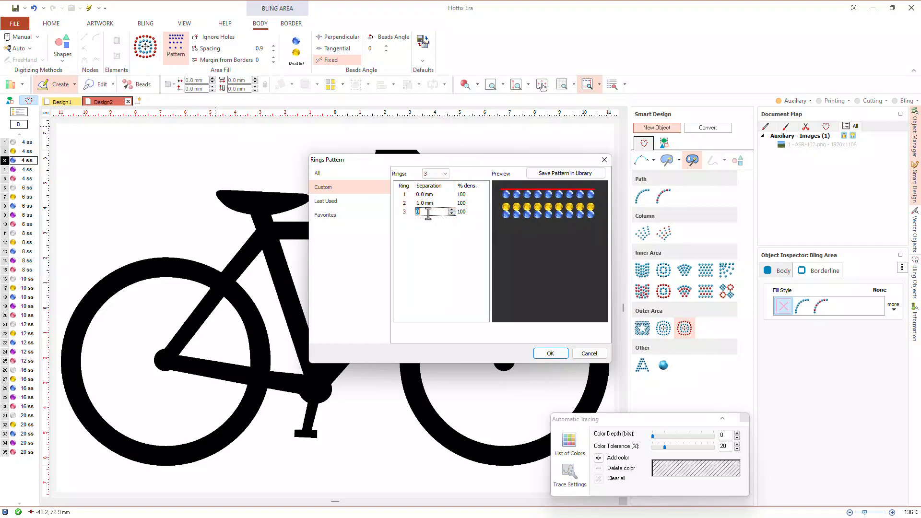
text(1.5 mm)
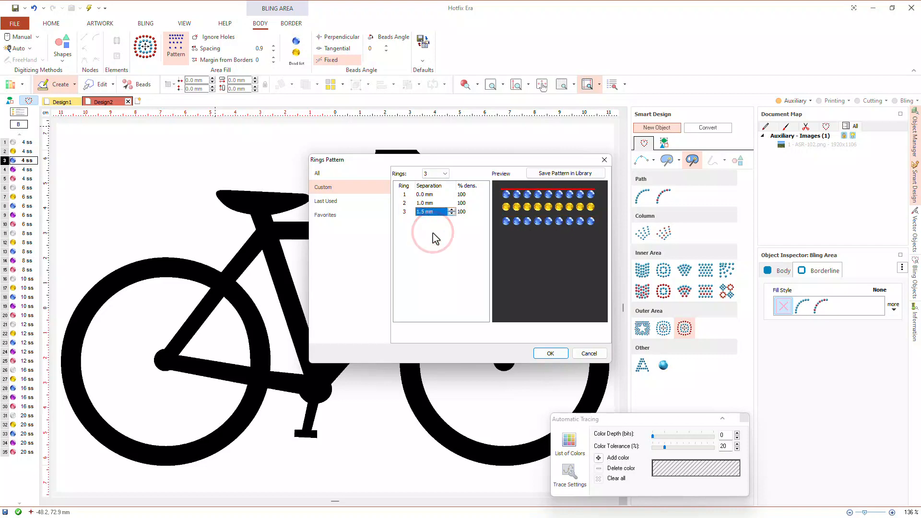
click(550, 353)
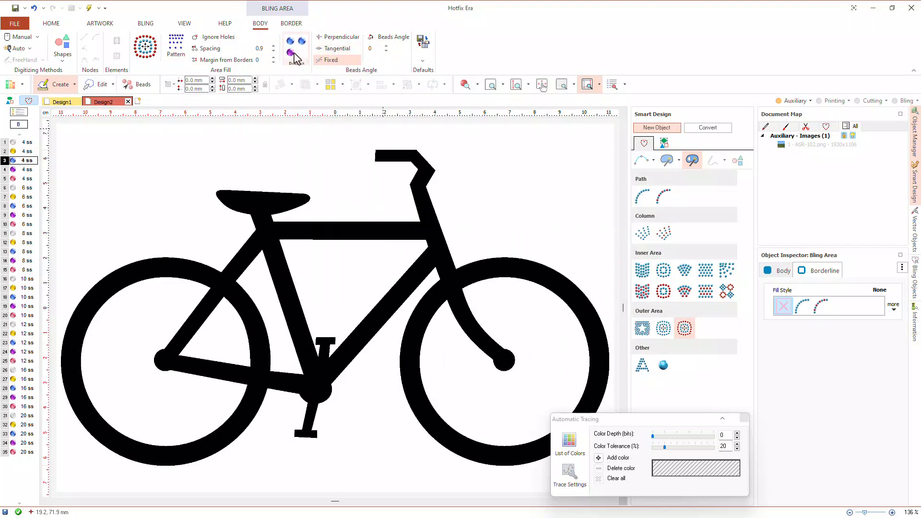
Assign yellow, purple and blue beads to the rings via Bead Kit and trace the bicycle
click(295, 47)
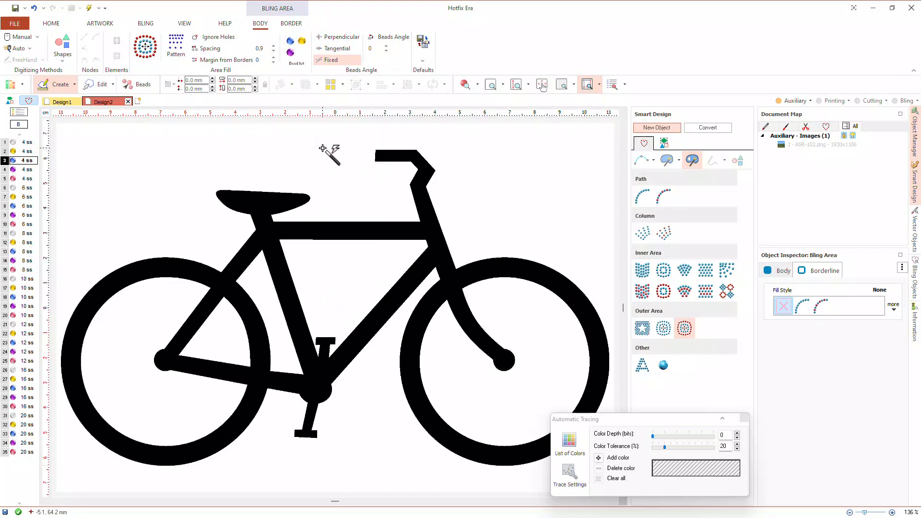
mouse_move(437, 229)
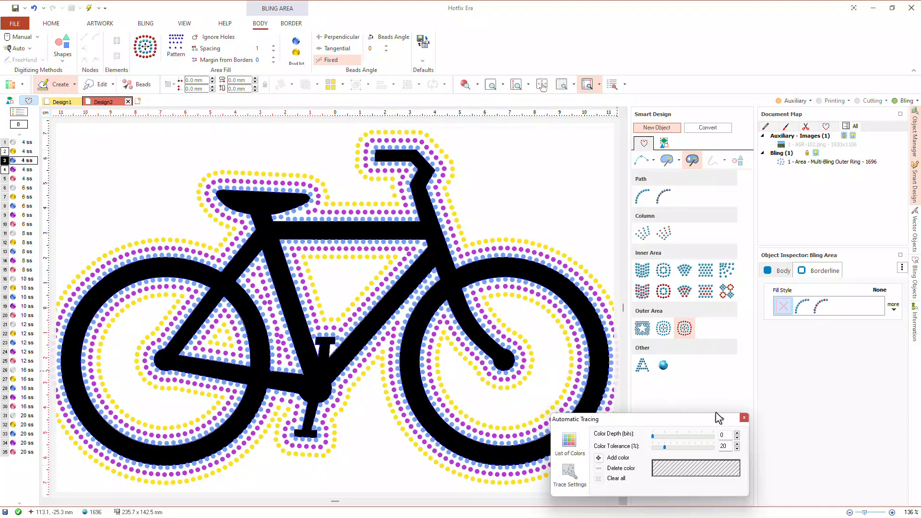
click(744, 418)
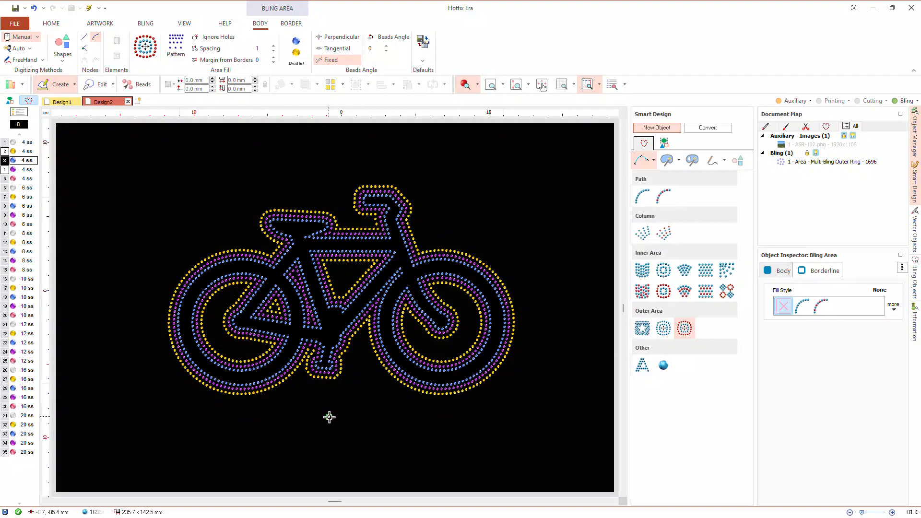
Hide the auxiliary image to show the ringed bicycle on black, then go to the HELP ribbon
scroll(down, 3)
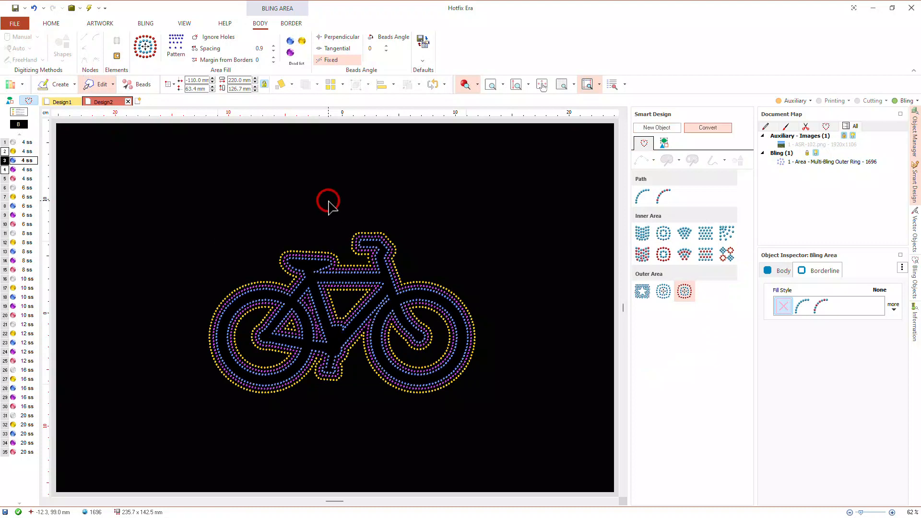
click(224, 23)
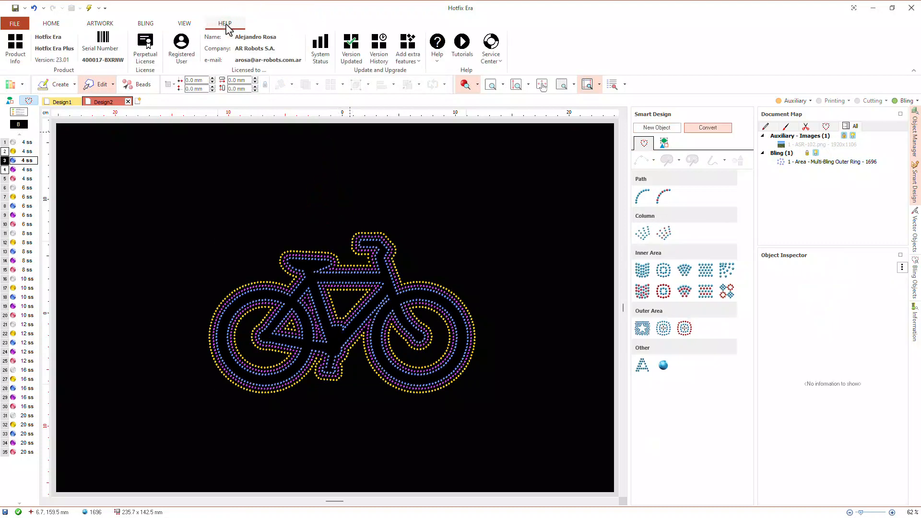
Launch the online Sierra Software User Manual at its User Interface chapter
click(462, 46)
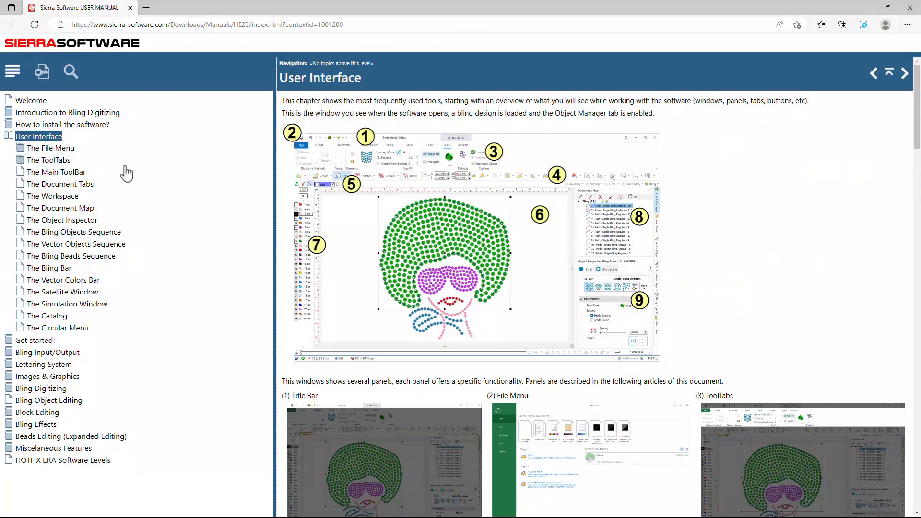
mouse_move(117, 345)
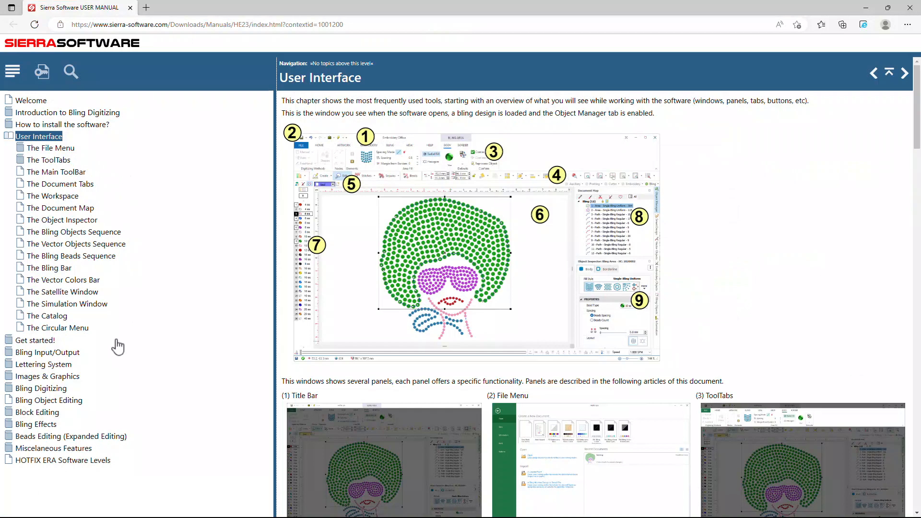